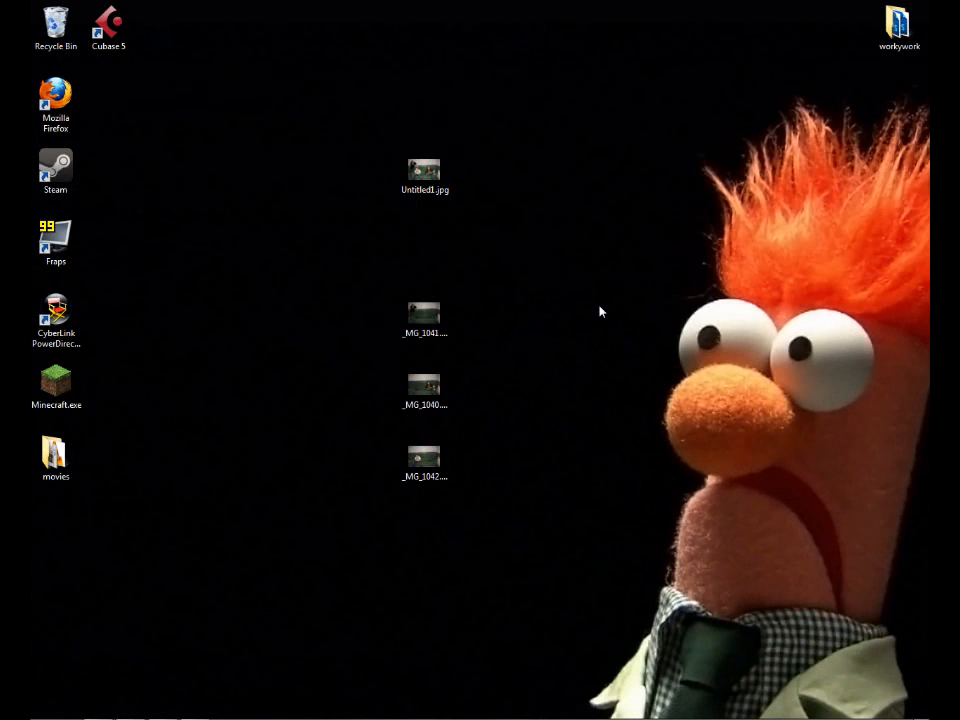
mouse_move(521, 230)
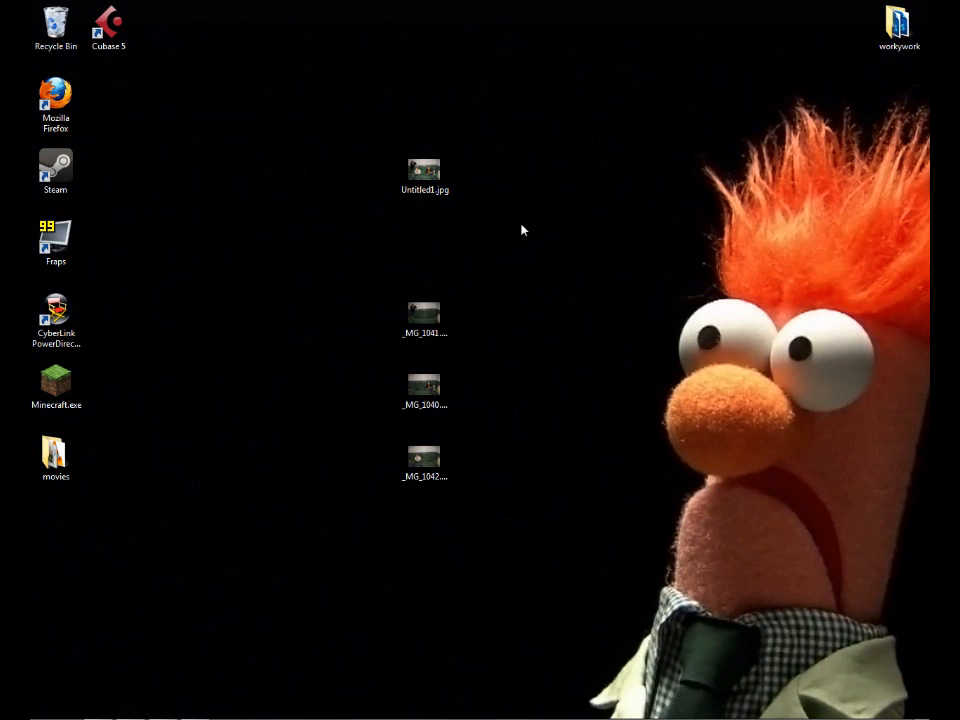
mouse_move(478, 211)
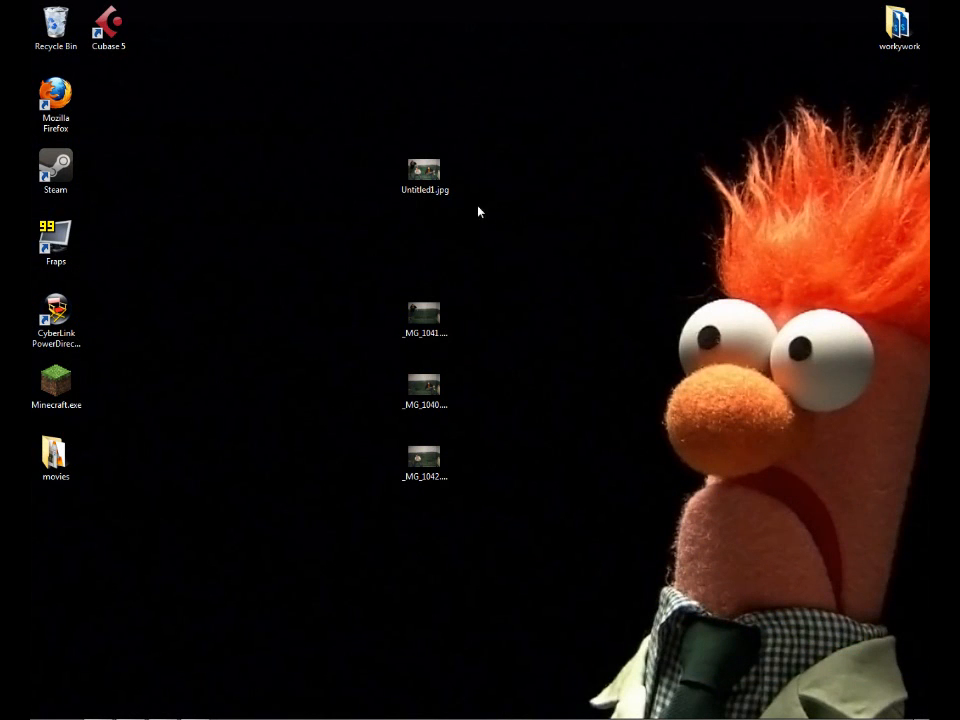
Step: Preview the finished Untitled1.jpg composite, then view and close source photo _MG_1042.JPG
double_click(424, 170)
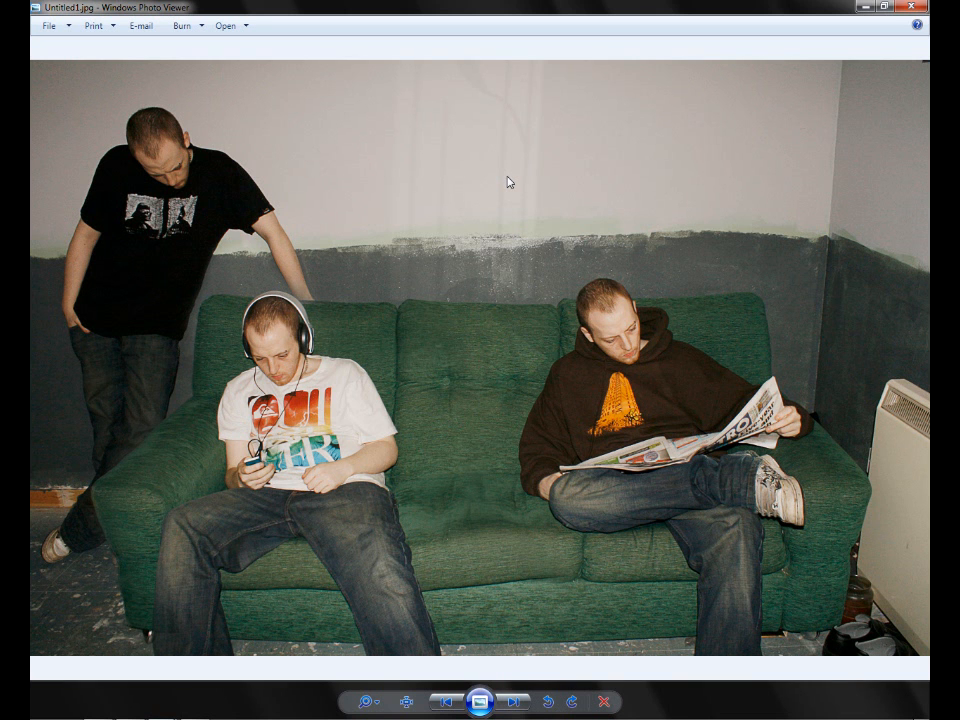
mouse_move(419, 275)
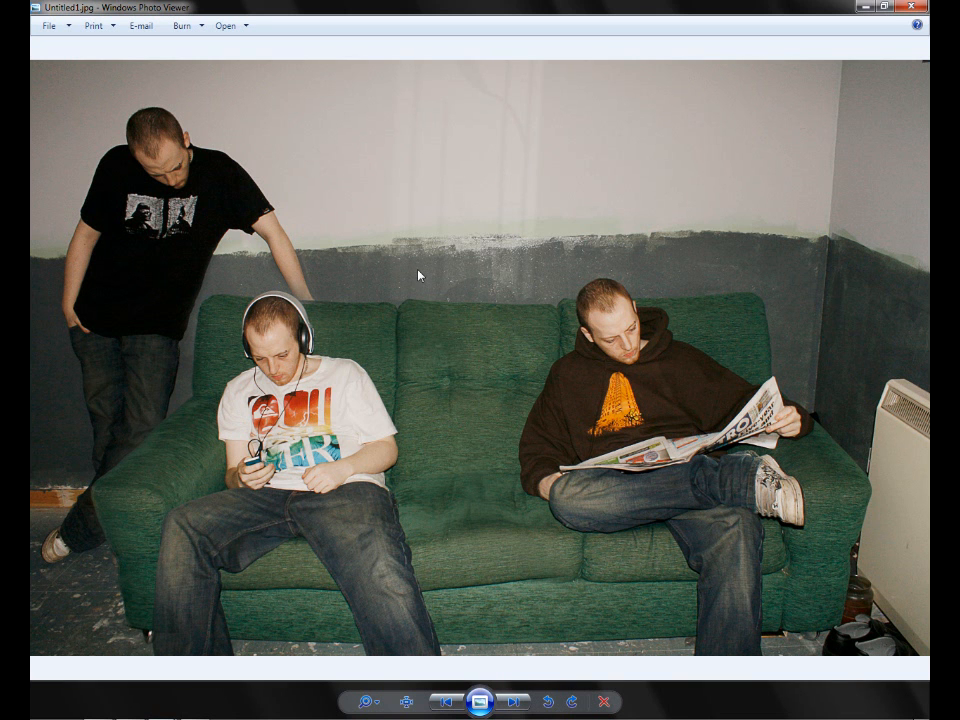
mouse_move(522, 190)
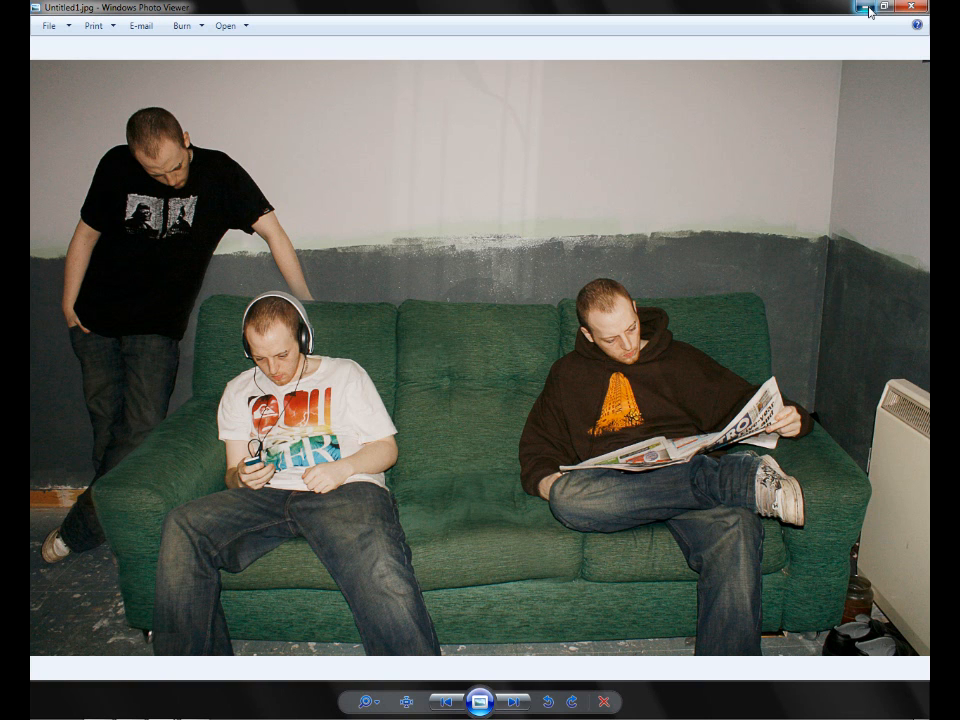
click(912, 7)
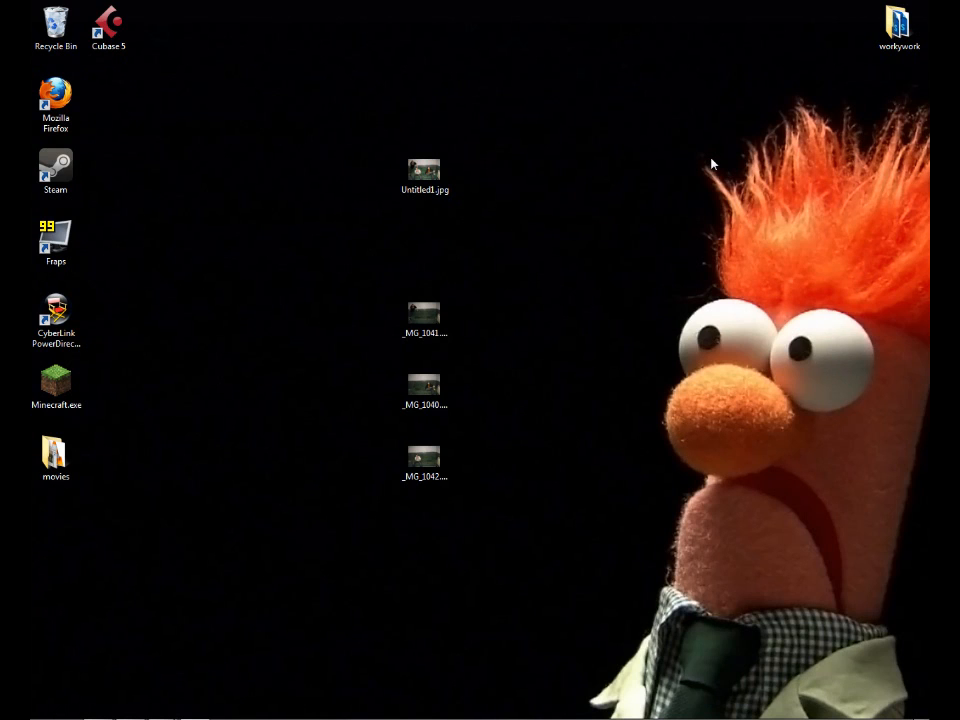
mouse_move(478, 476)
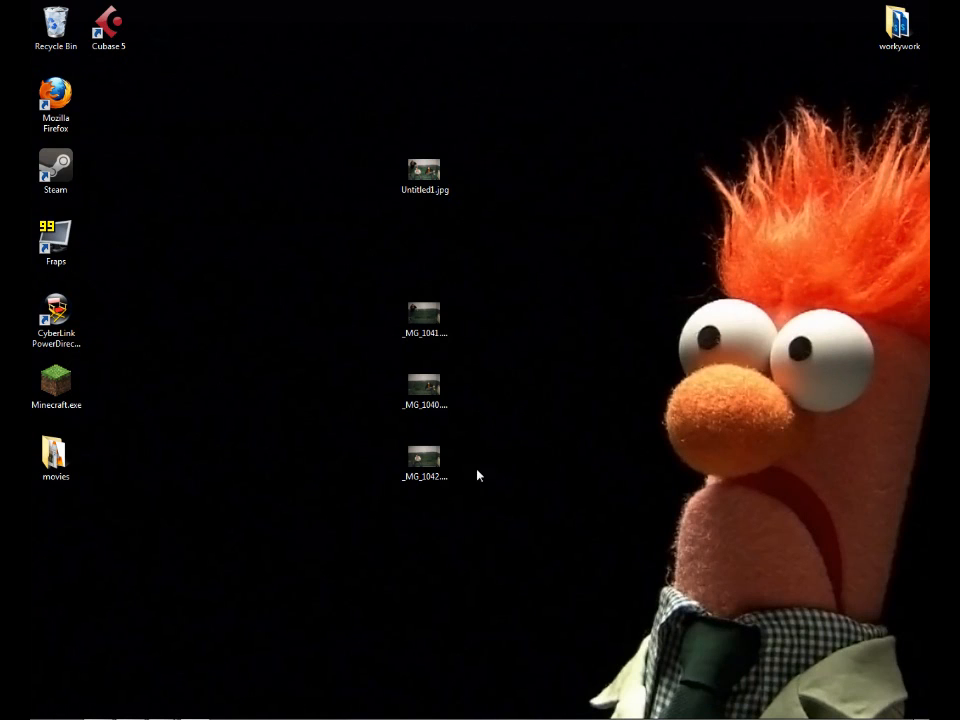
mouse_move(512, 313)
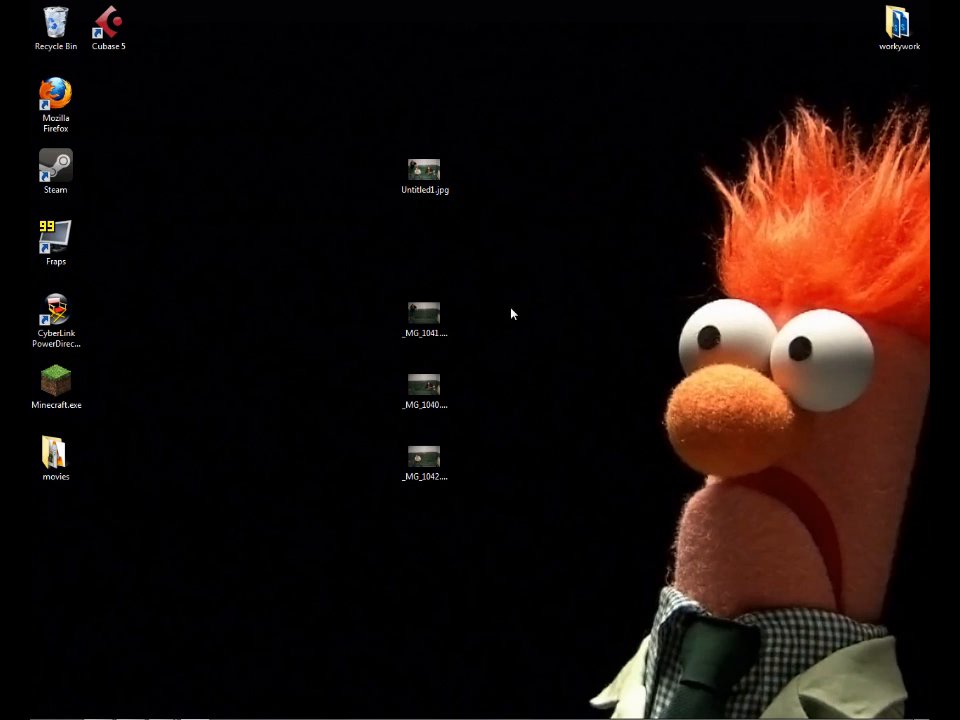
mouse_move(517, 300)
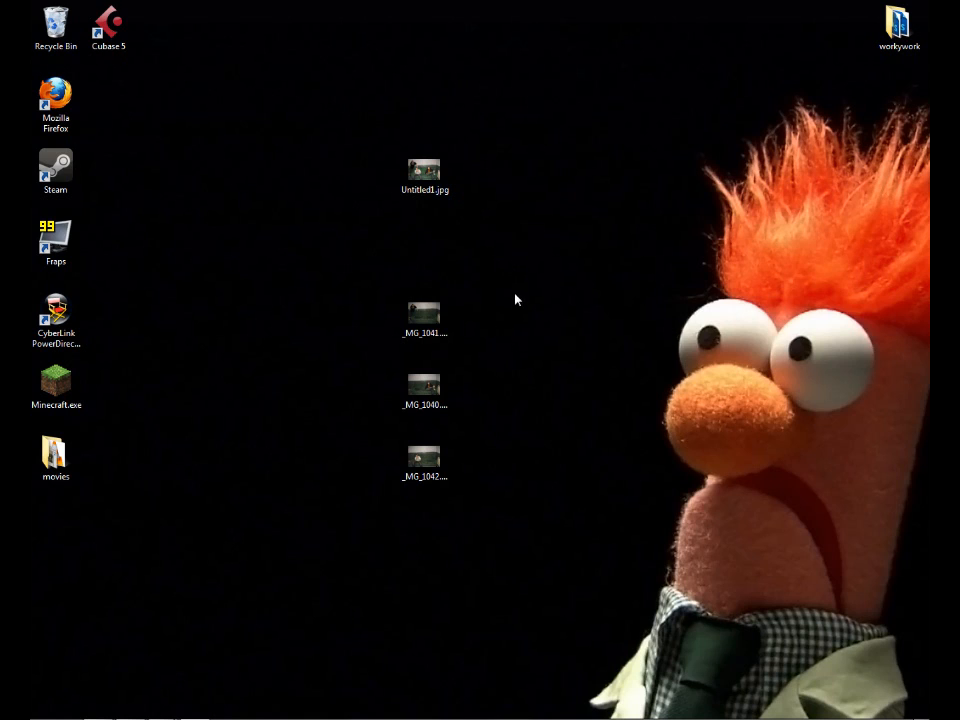
click(424, 315)
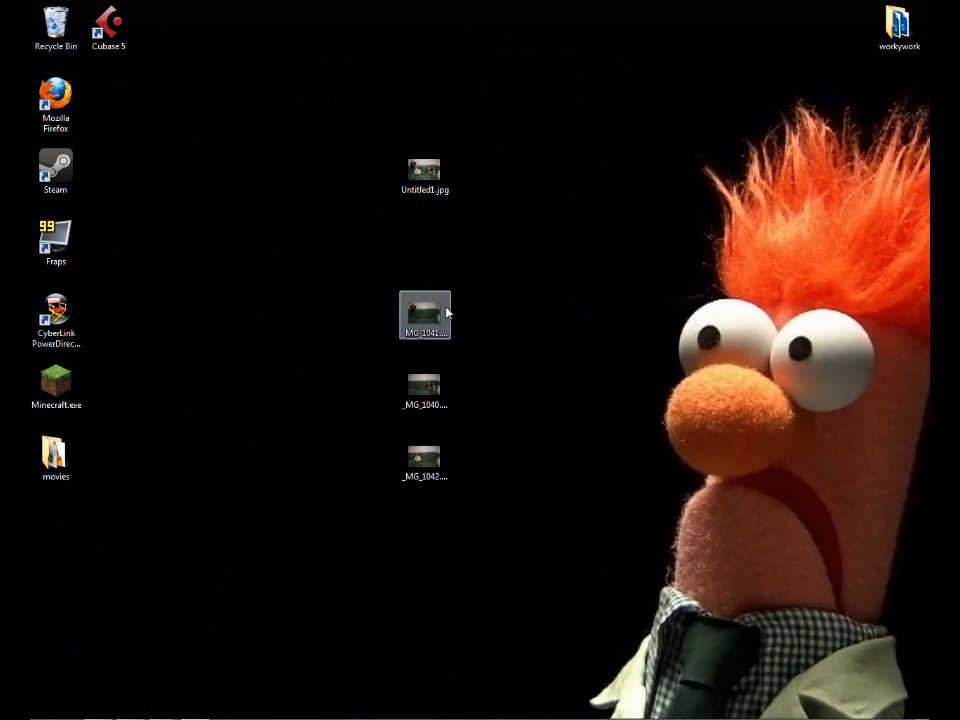
double_click(424, 314)
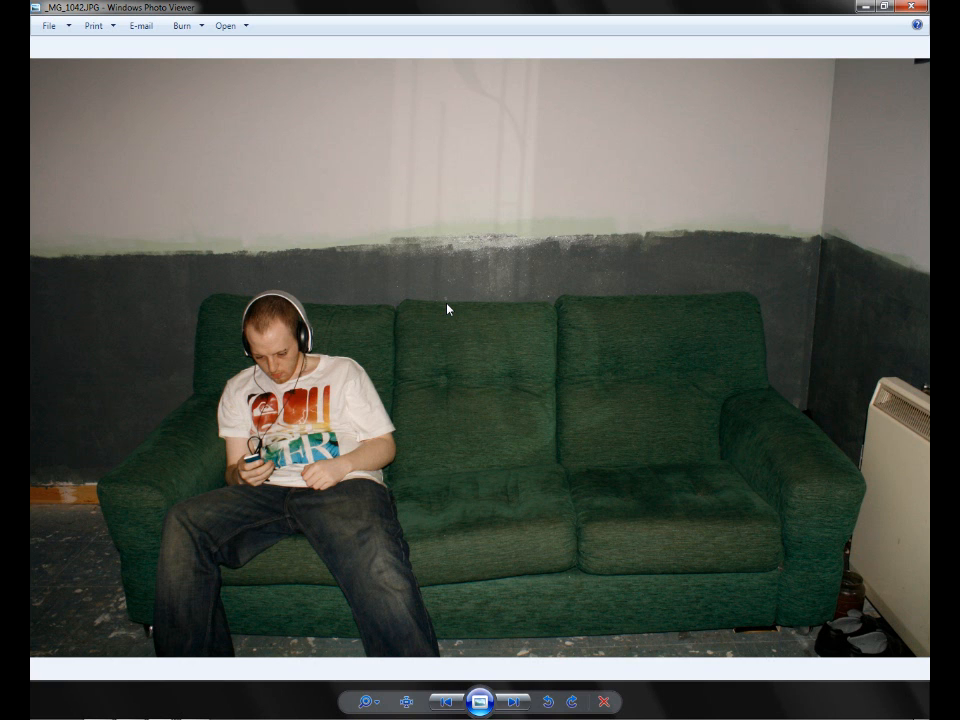
click(911, 7)
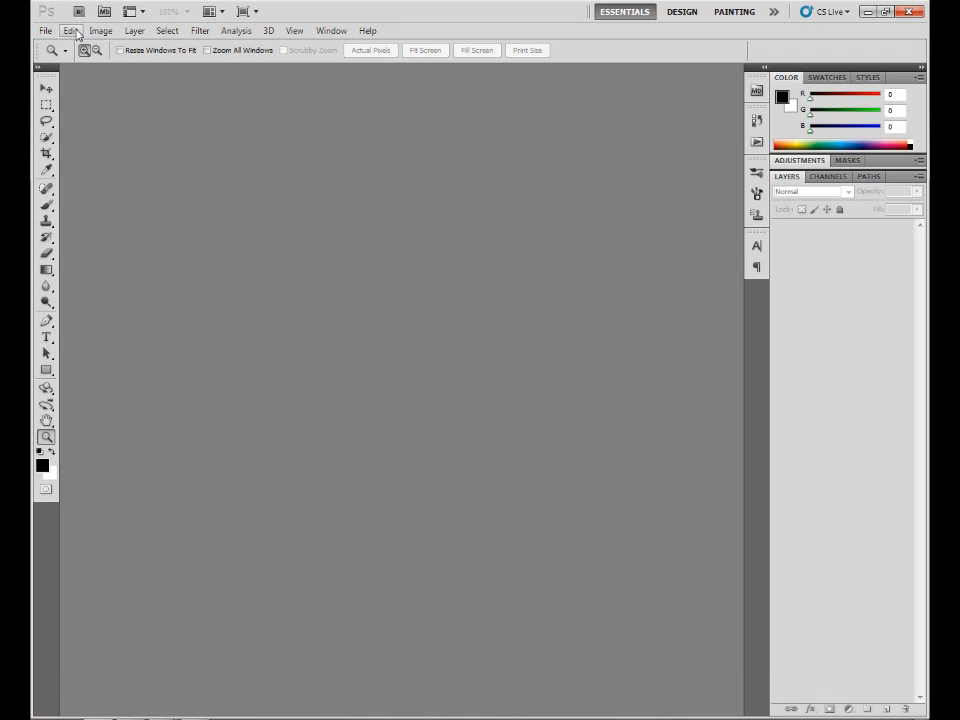
Step: Choose File > Scripts > Load Files into Stack to bring up Load Layers
click(45, 30)
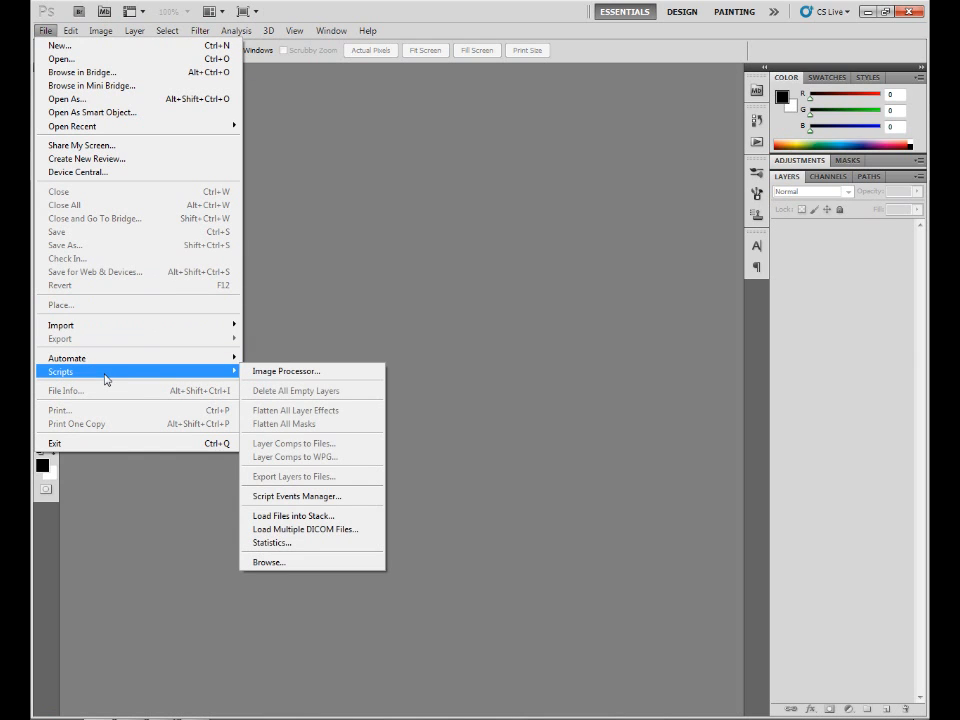
mouse_move(178, 378)
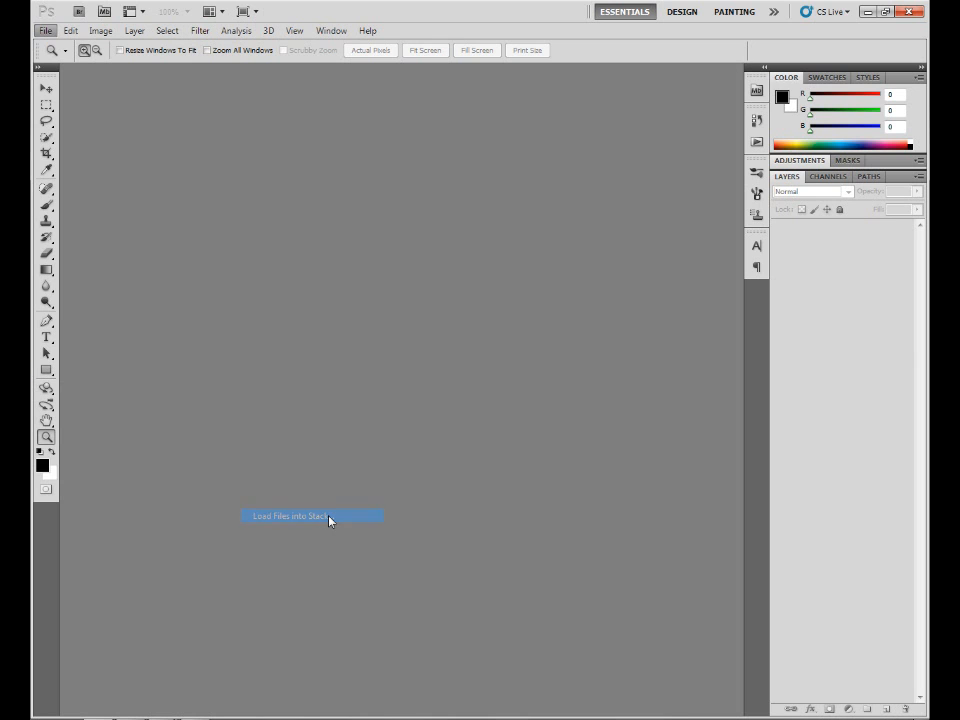
click(311, 515)
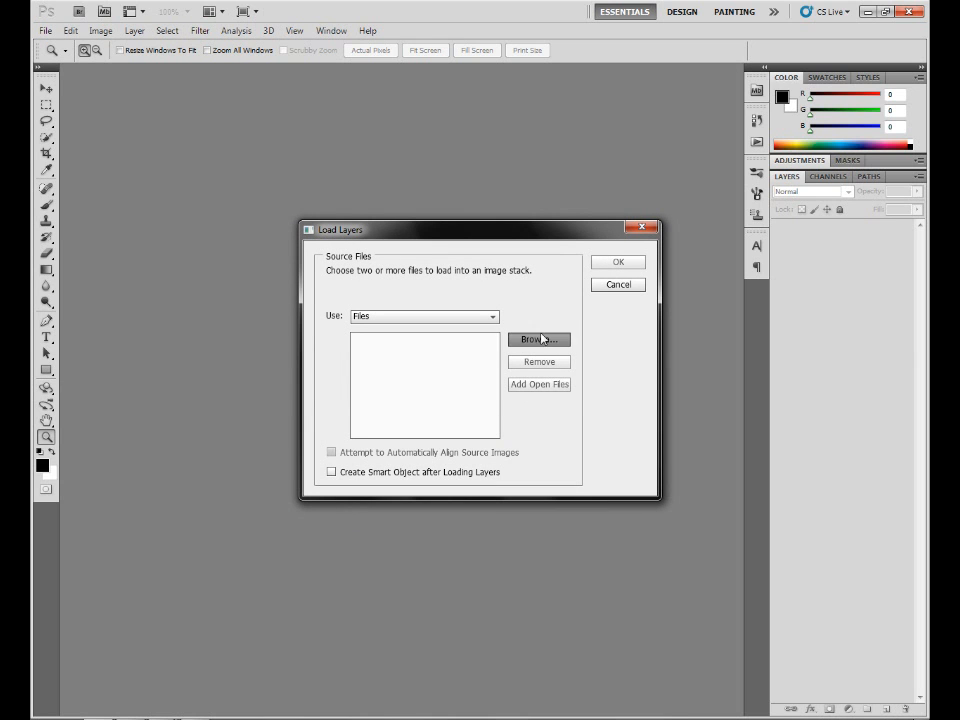
Step: Stack _MG_1040, _MG_1041 and _MG_1042 as layers with automatic alignment enabled
click(538, 339)
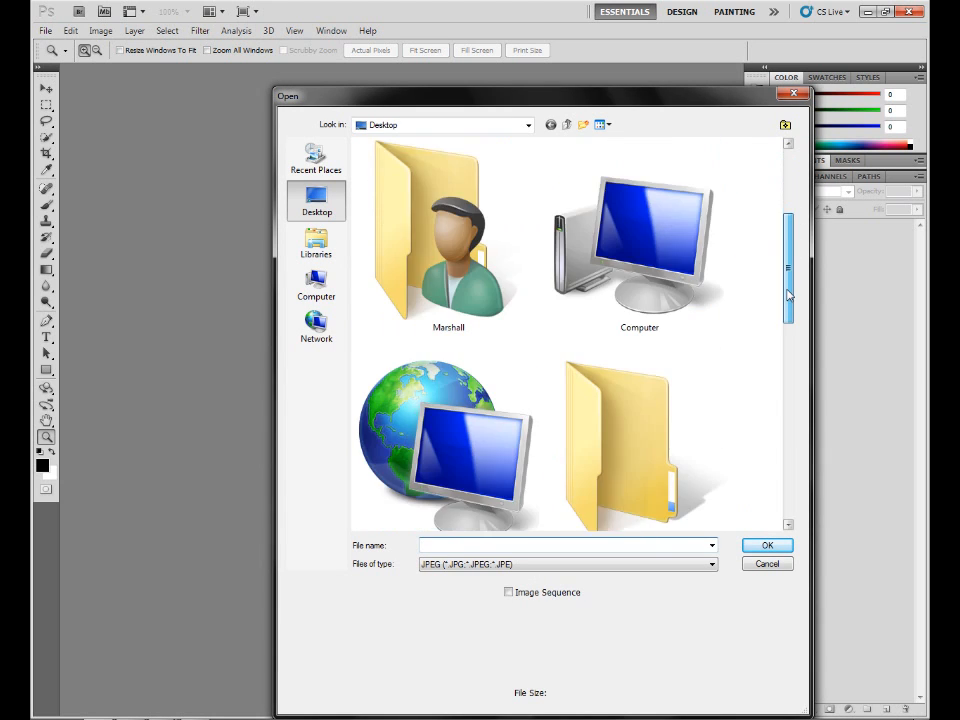
click(639, 256)
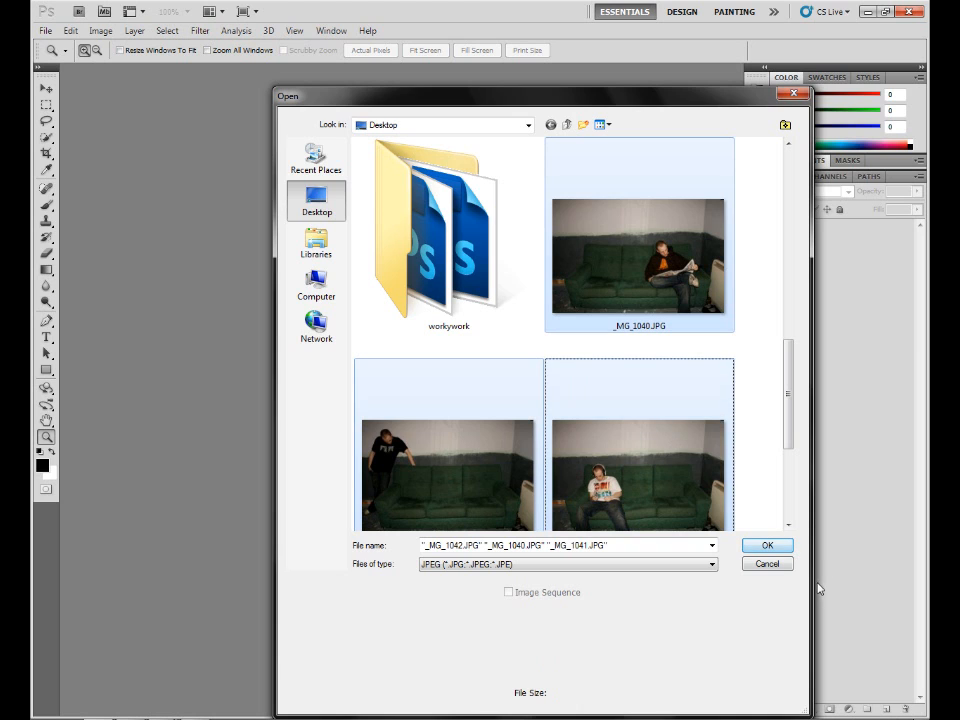
mouse_move(705, 505)
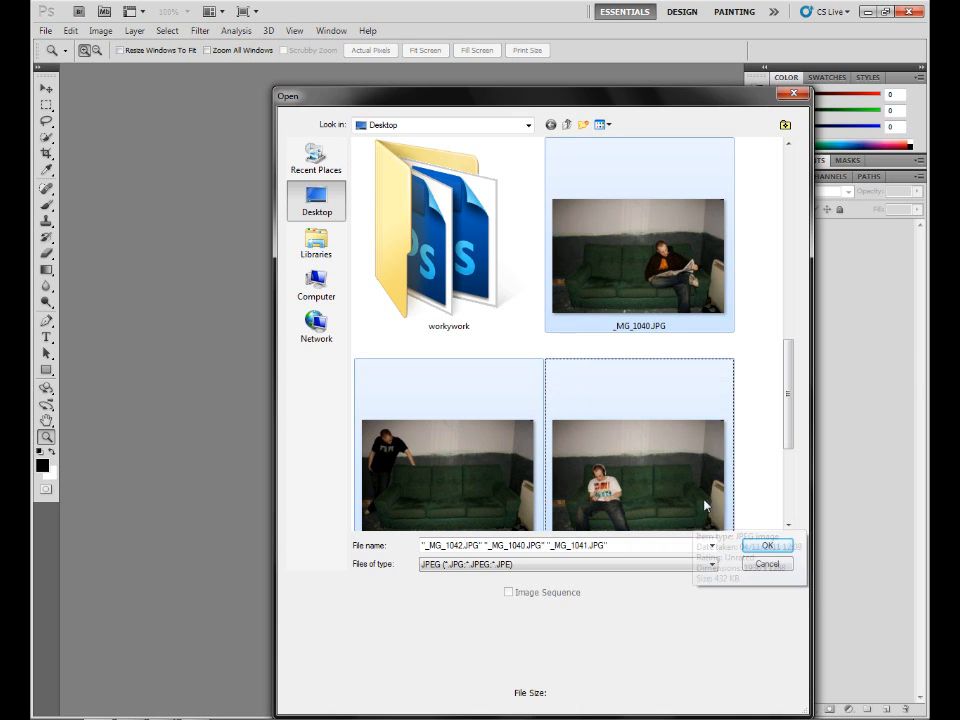
click(767, 545)
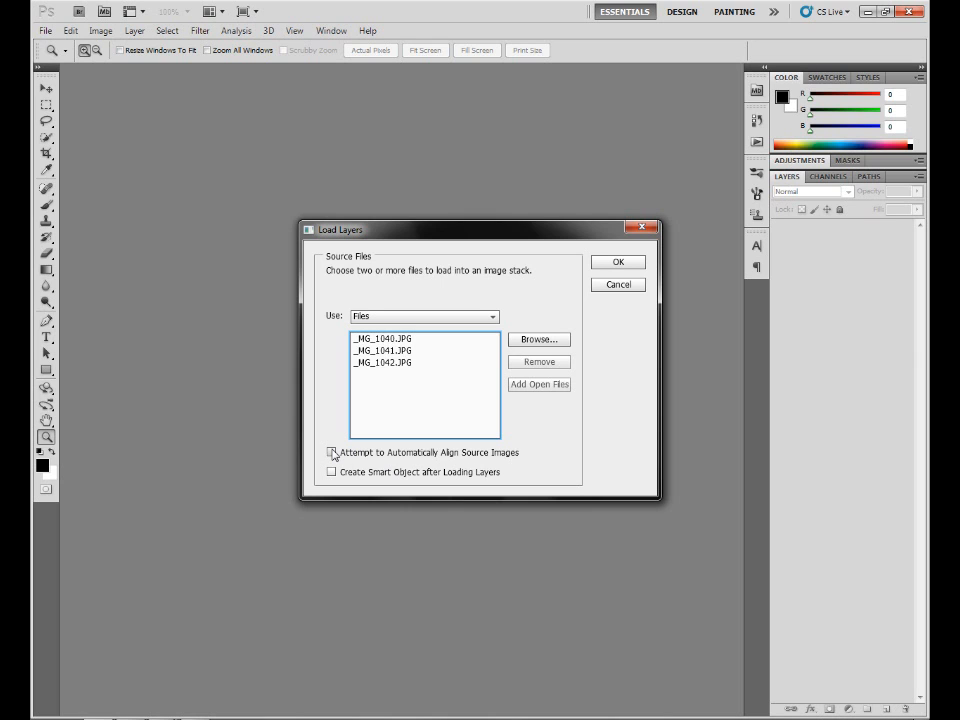
click(331, 452)
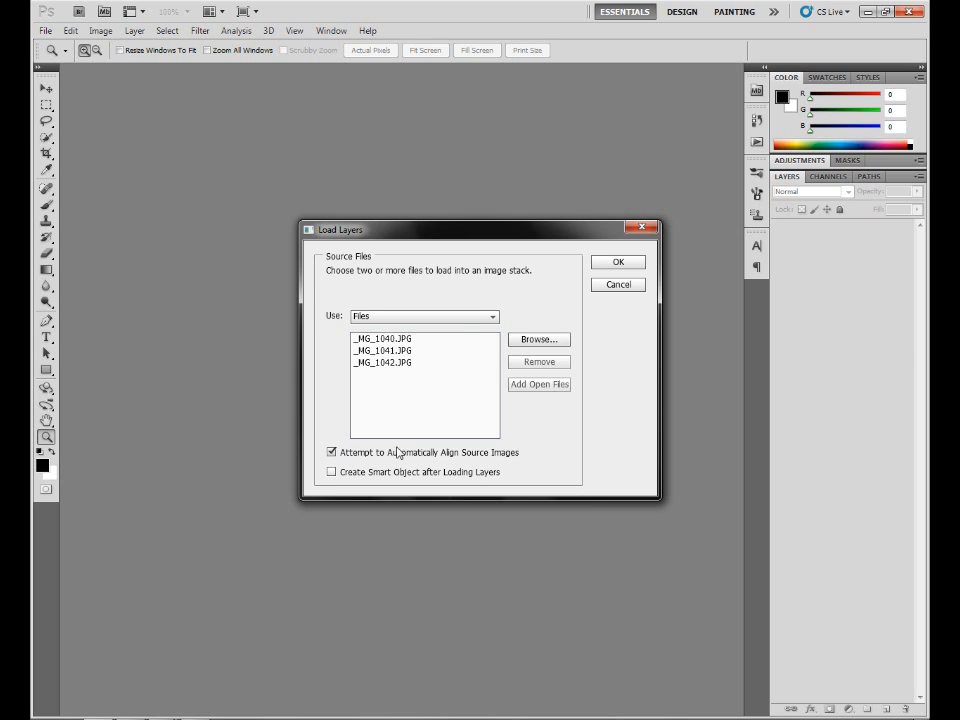
mouse_move(625, 267)
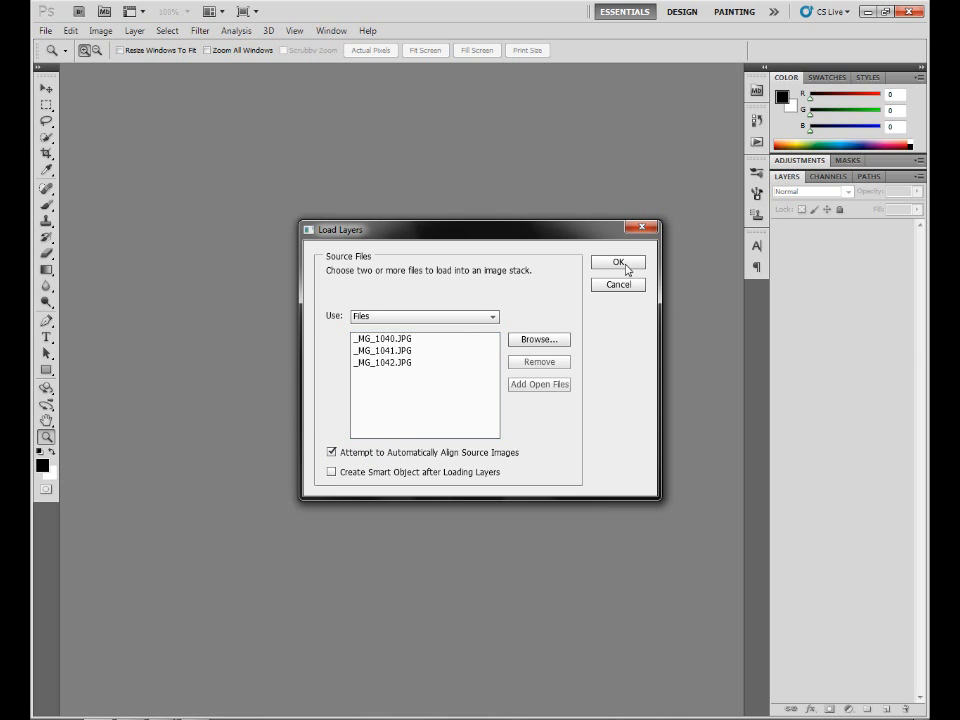
click(617, 262)
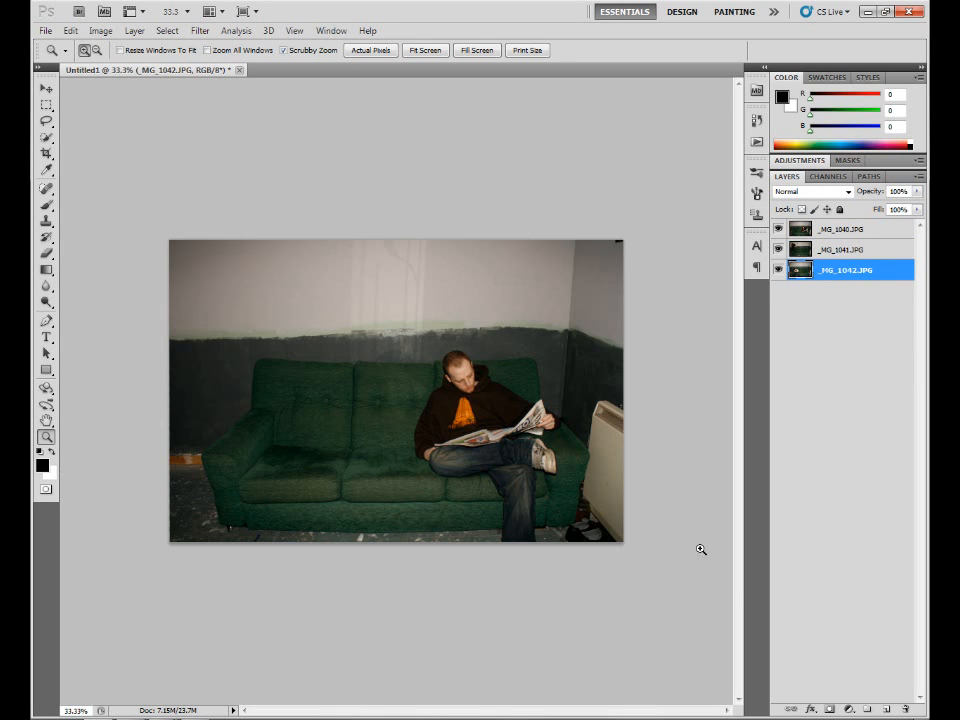
mouse_move(337, 158)
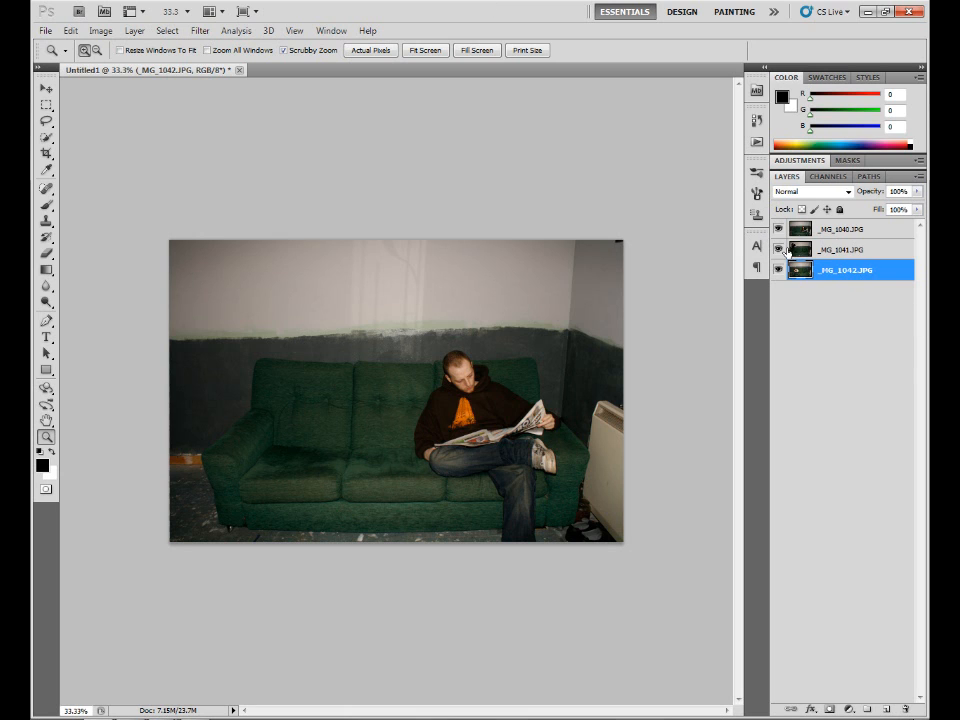
Step: Toggle the newspaper and standing-man layers on and off to compare, then select _MG_1041.JPG
click(778, 229)
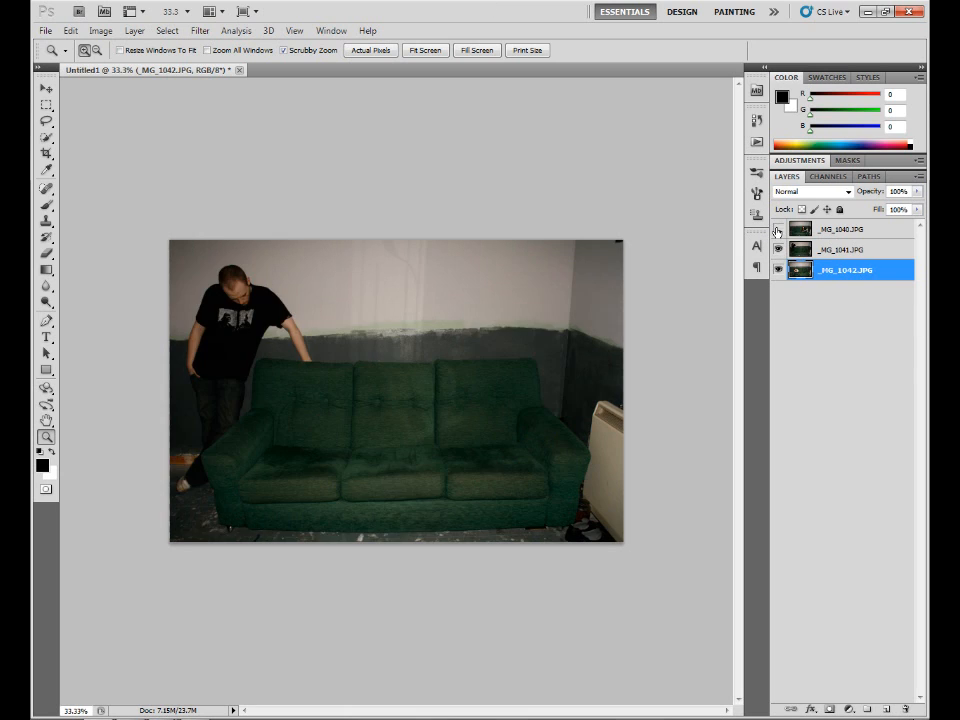
click(778, 229)
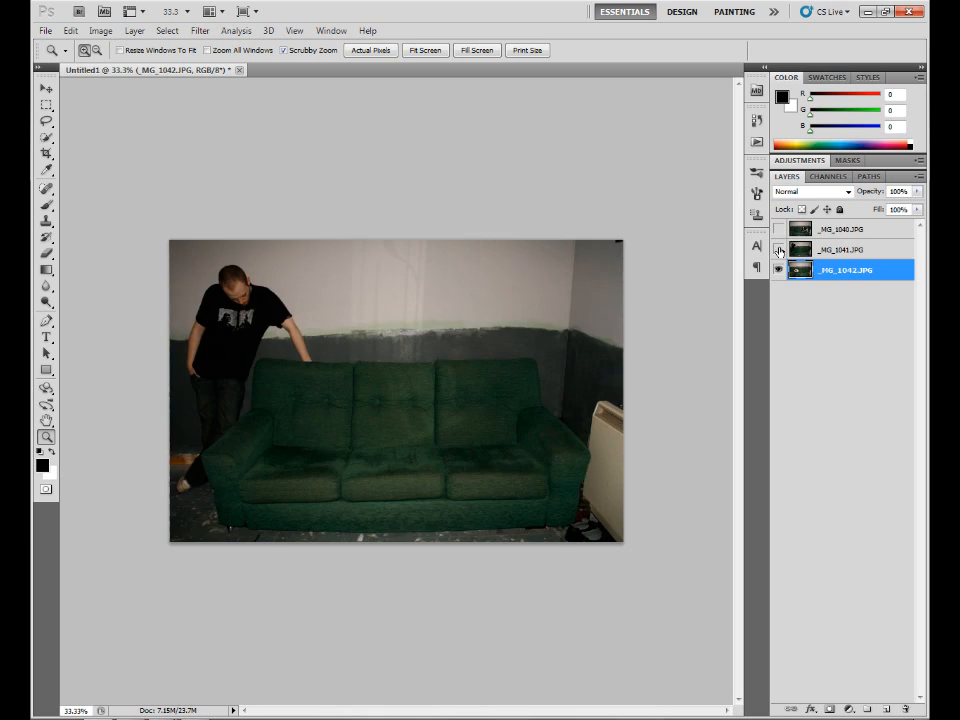
click(780, 250)
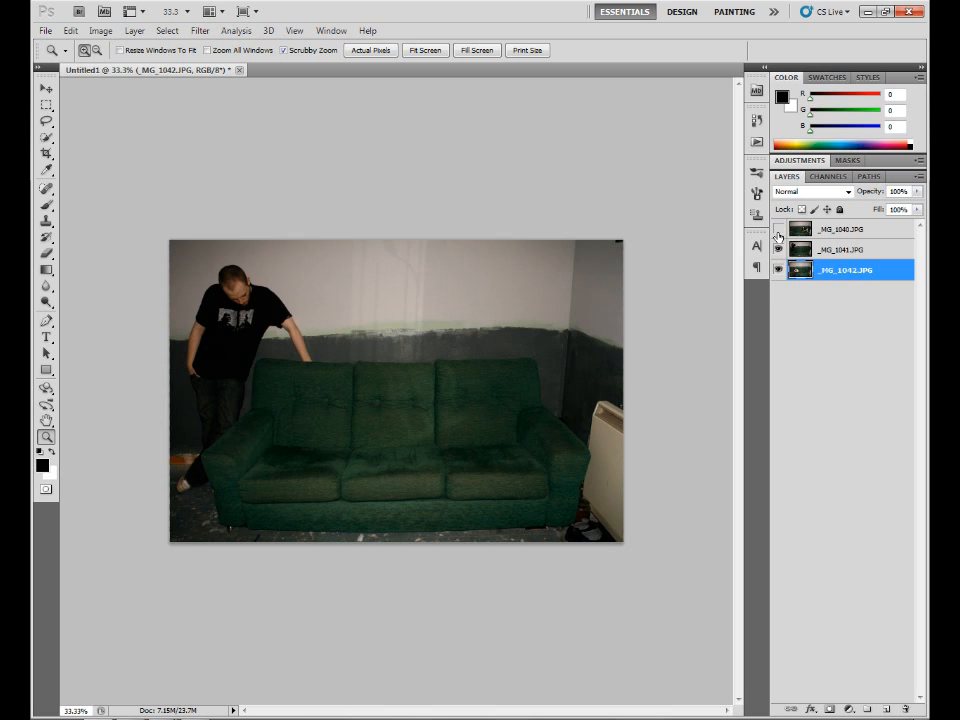
click(778, 249)
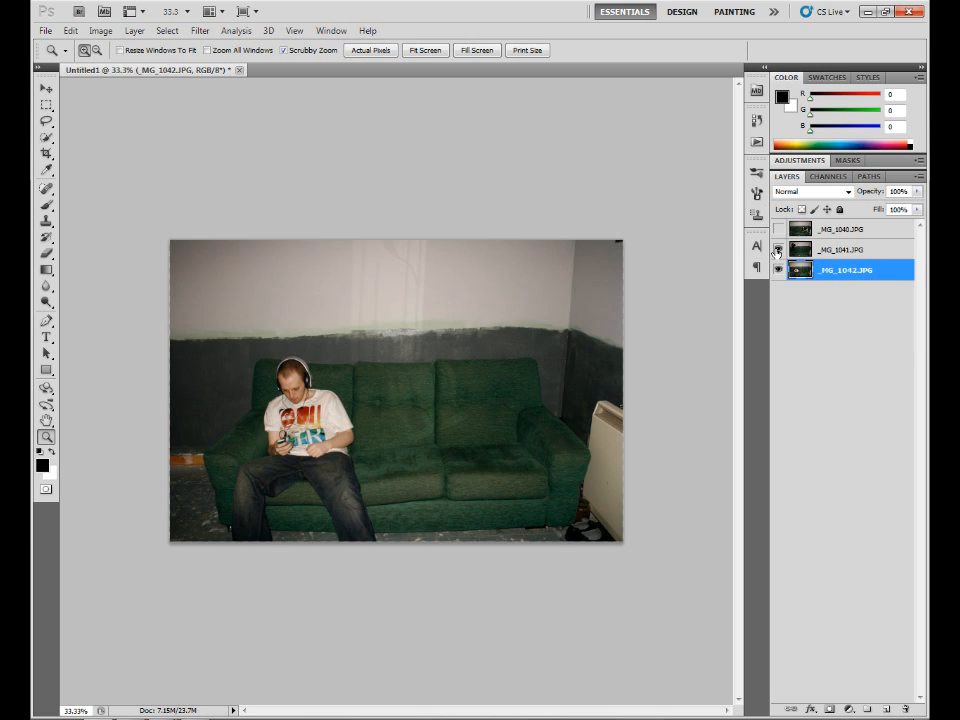
click(778, 250)
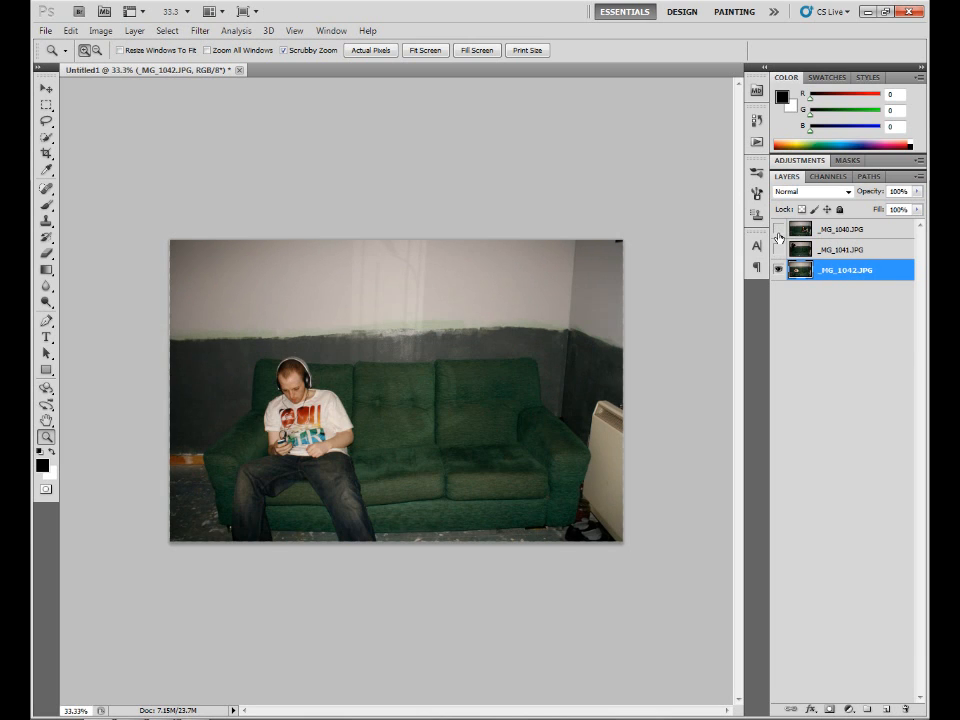
click(778, 249)
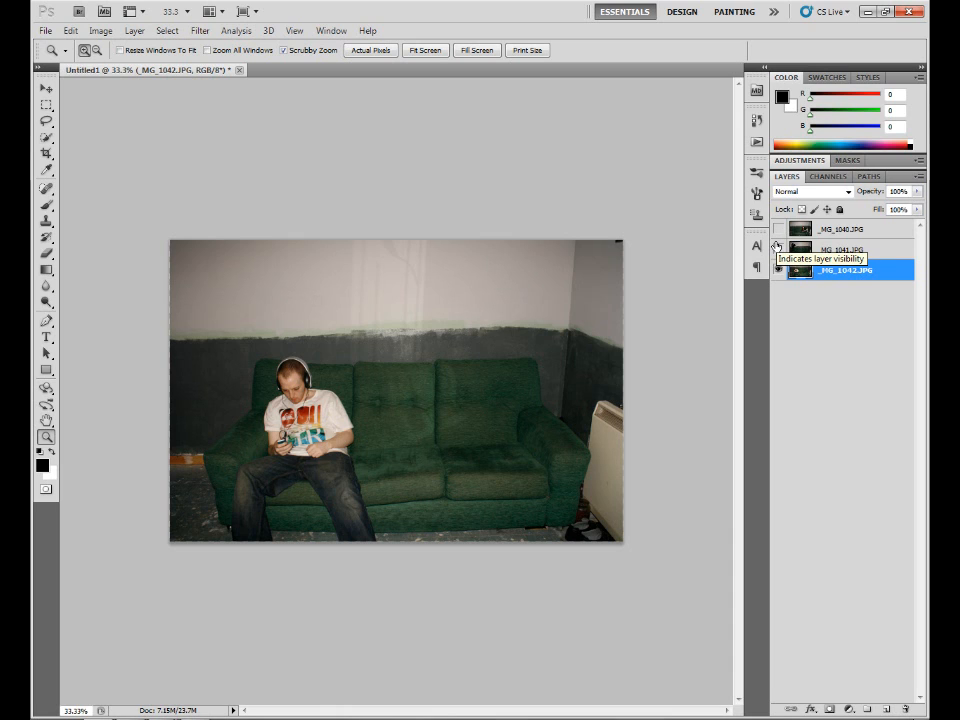
click(779, 269)
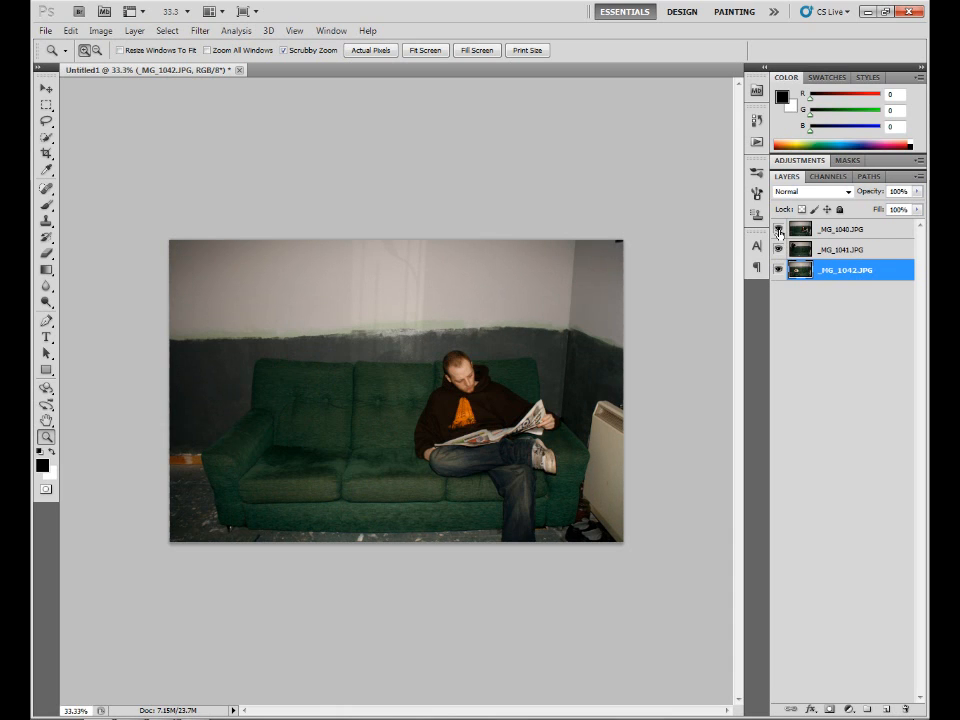
click(779, 229)
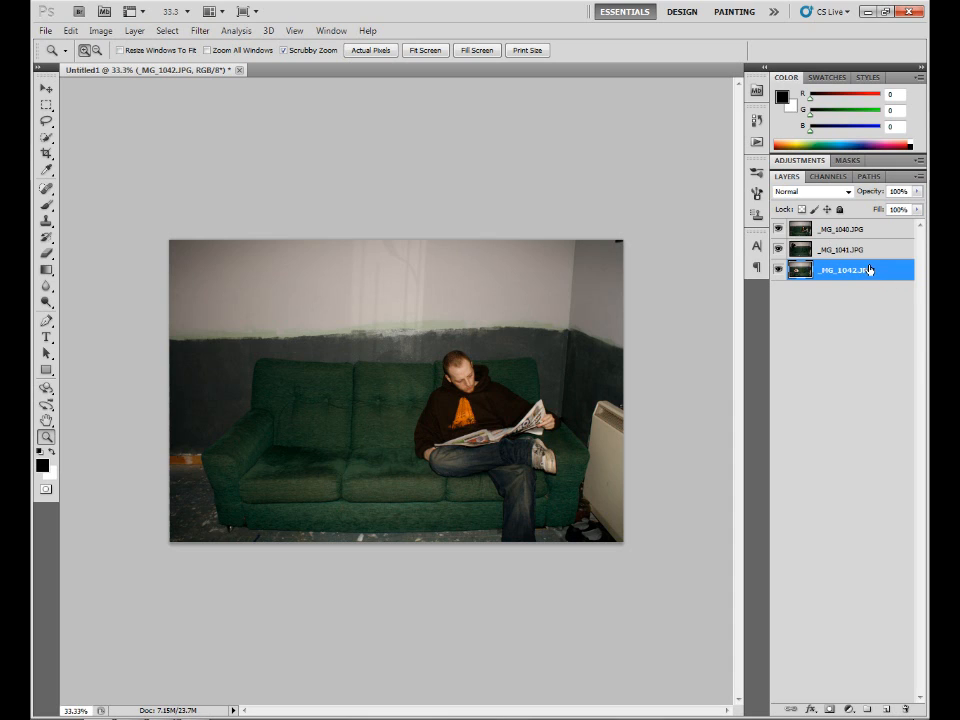
click(843, 249)
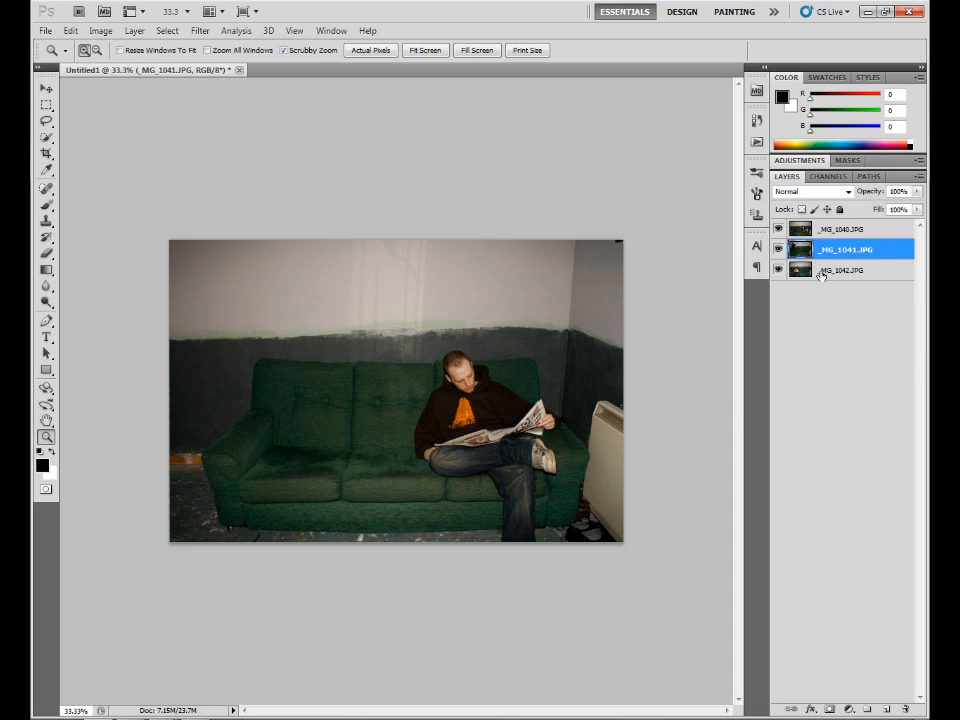
mouse_move(825, 288)
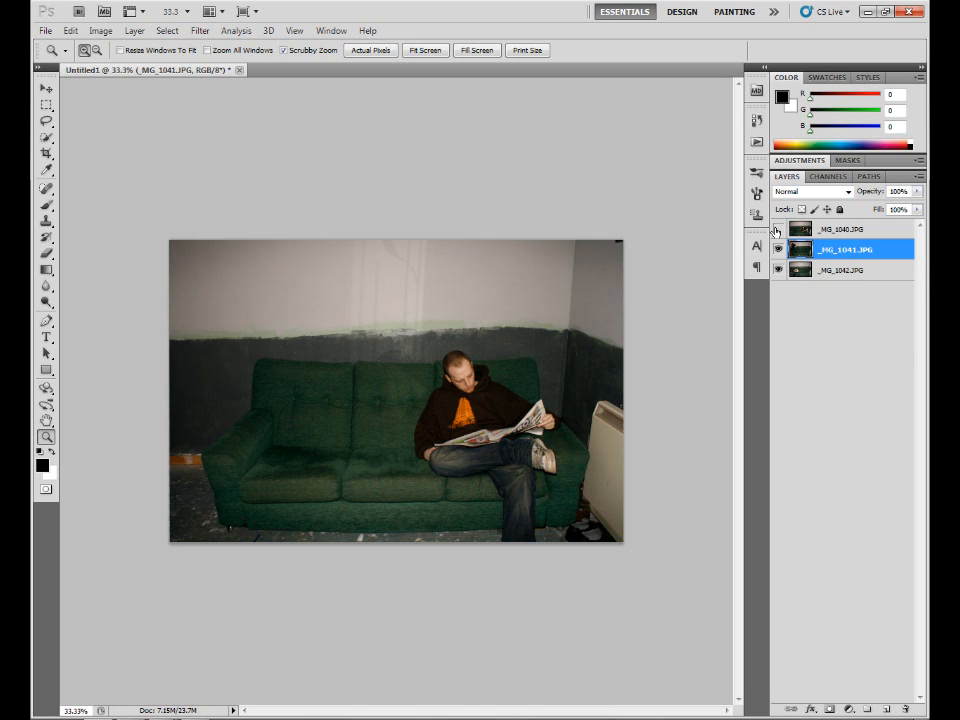
Step: Hide the _MG_1040.JPG newspaper layer to reveal the standing-man shot
click(778, 229)
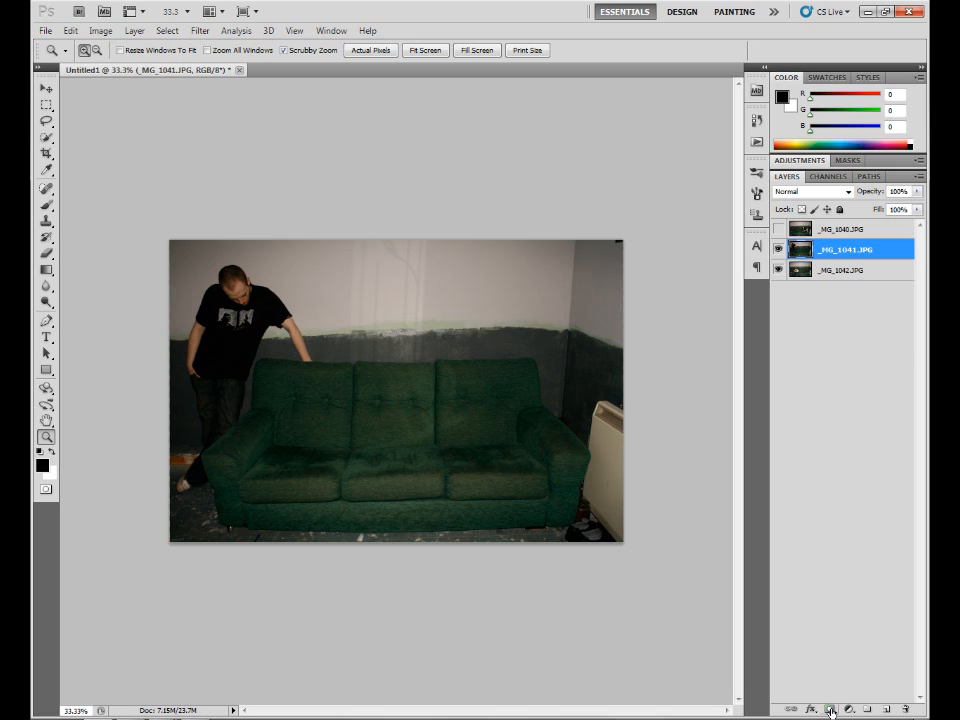
mouse_move(830, 709)
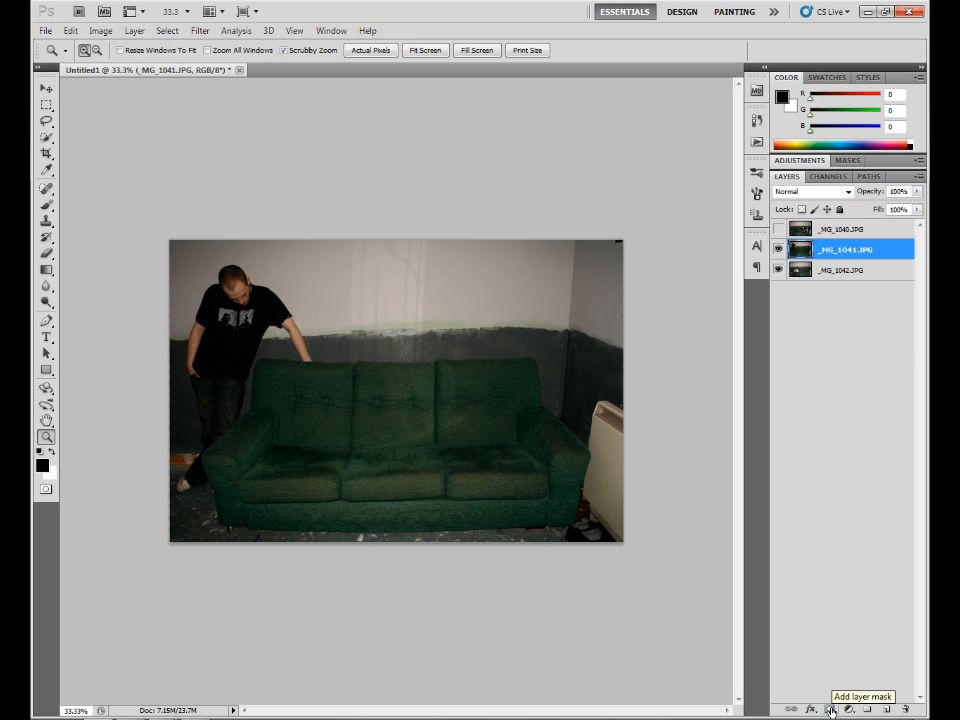
Step: Mask _MG_1041 to blend in the headphones man, then re-show the newspaper layer
click(831, 708)
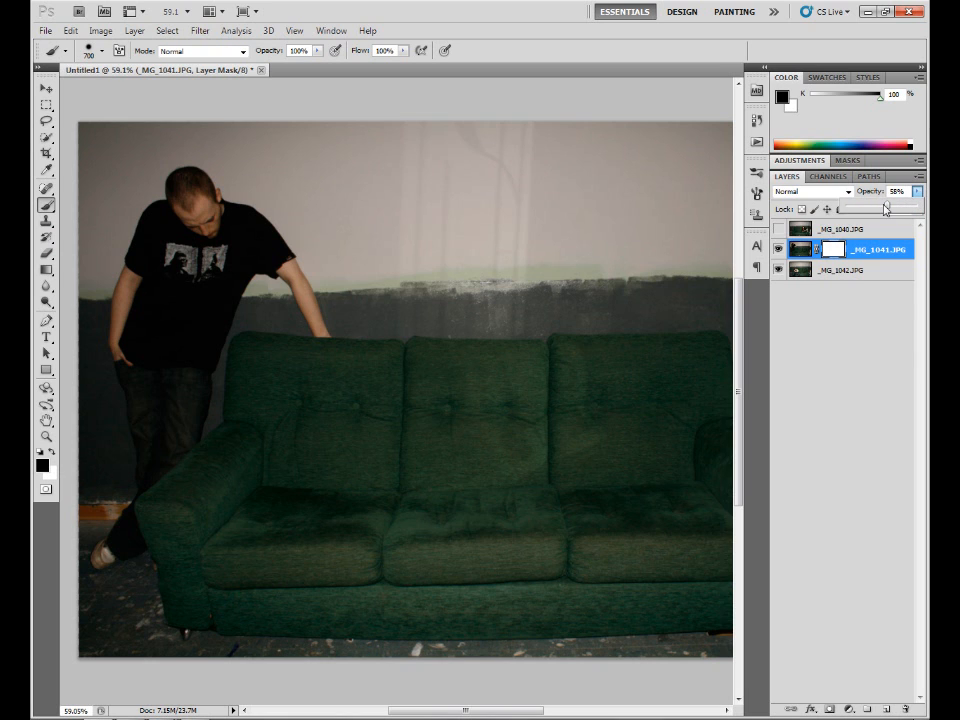
drag(884, 205, 879, 205)
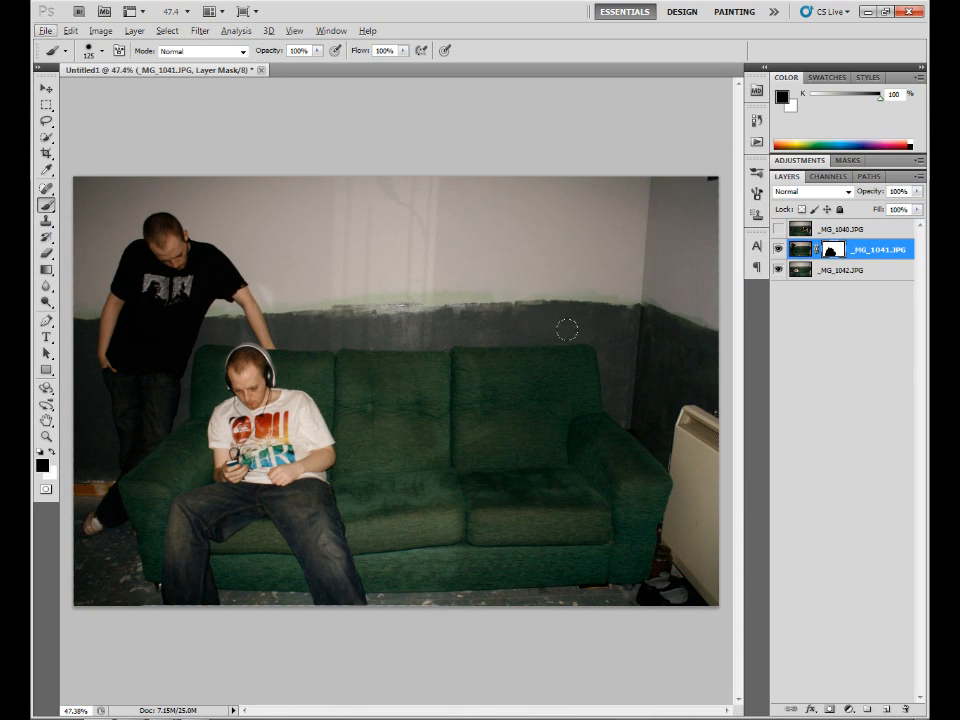
click(779, 229)
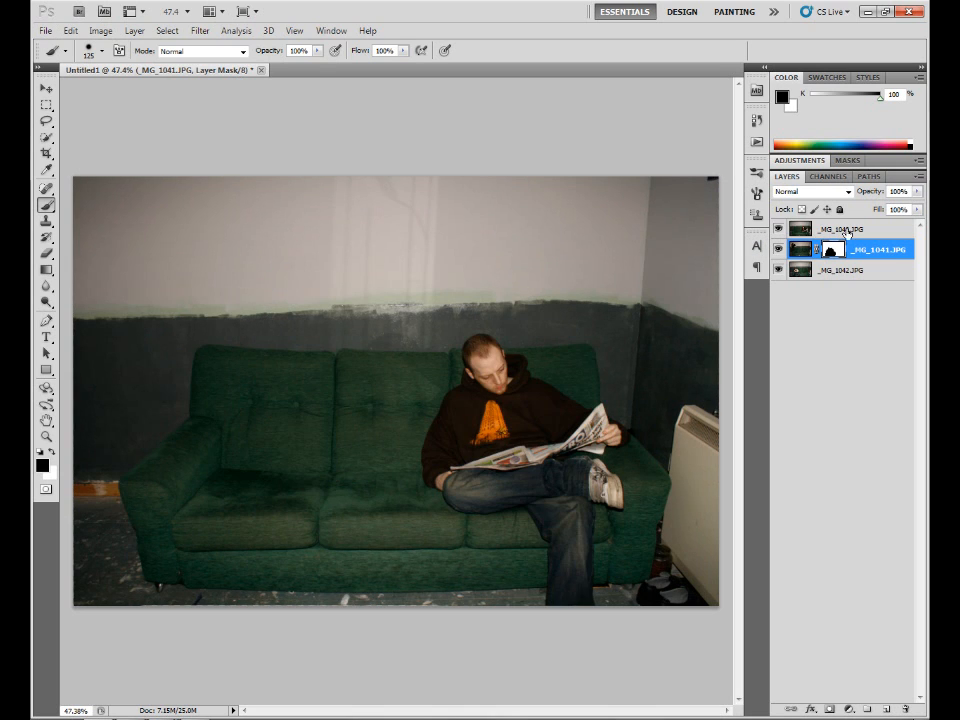
Step: Add a layer mask to _MG_1040.JPG revealing the other poses, then zoom out to see it all
click(845, 228)
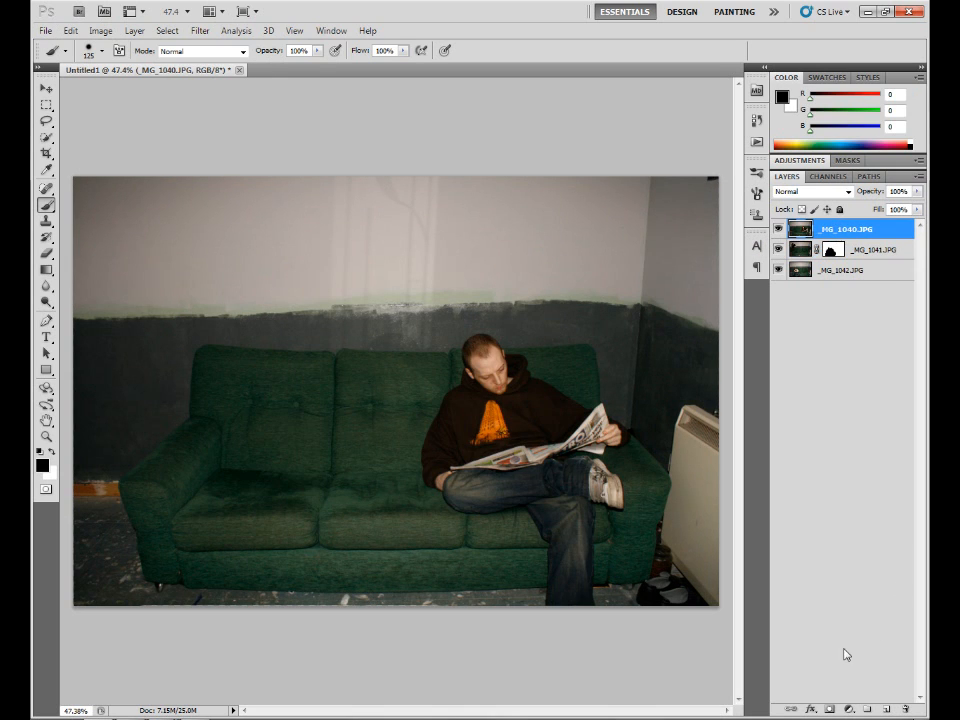
click(867, 708)
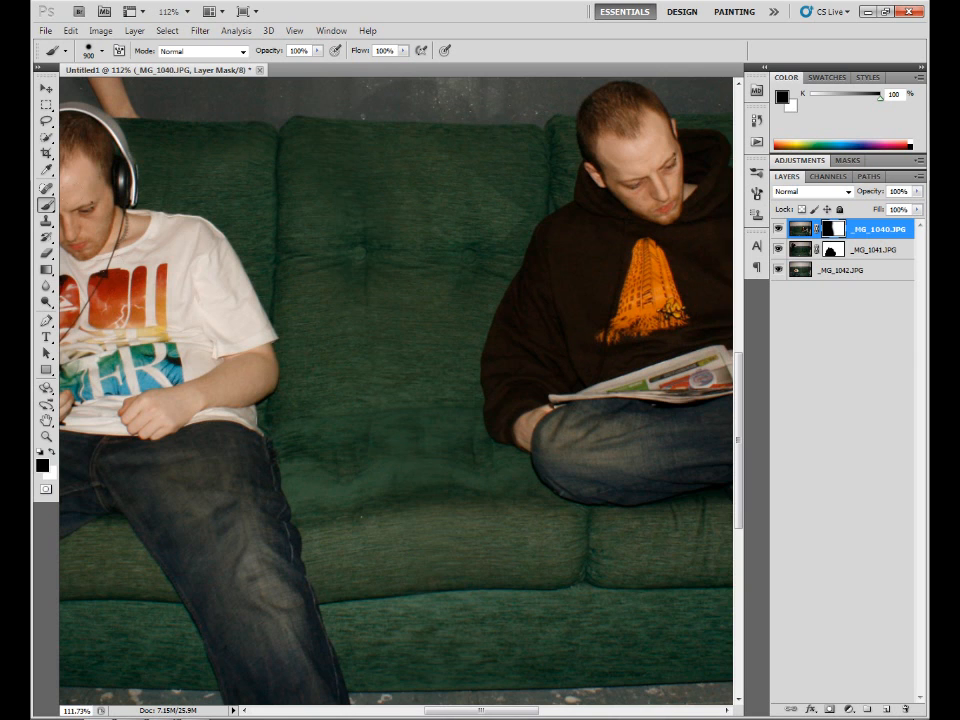
key(ctrl+minus)
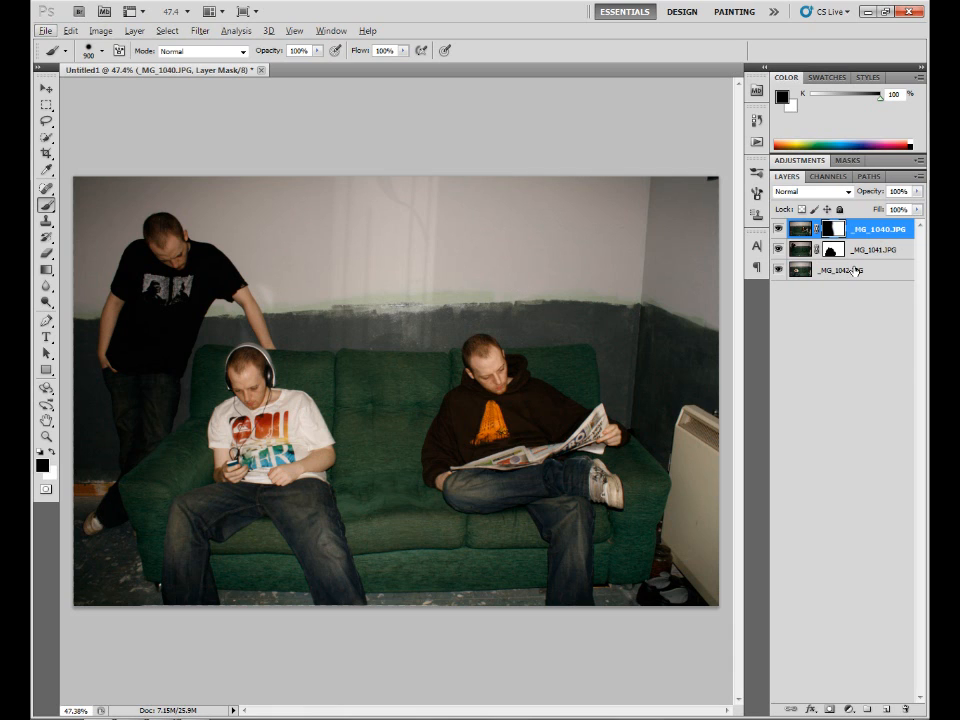
Step: Flatten the three layers via the layer context menu and duplicate the result
right_click(865, 249)
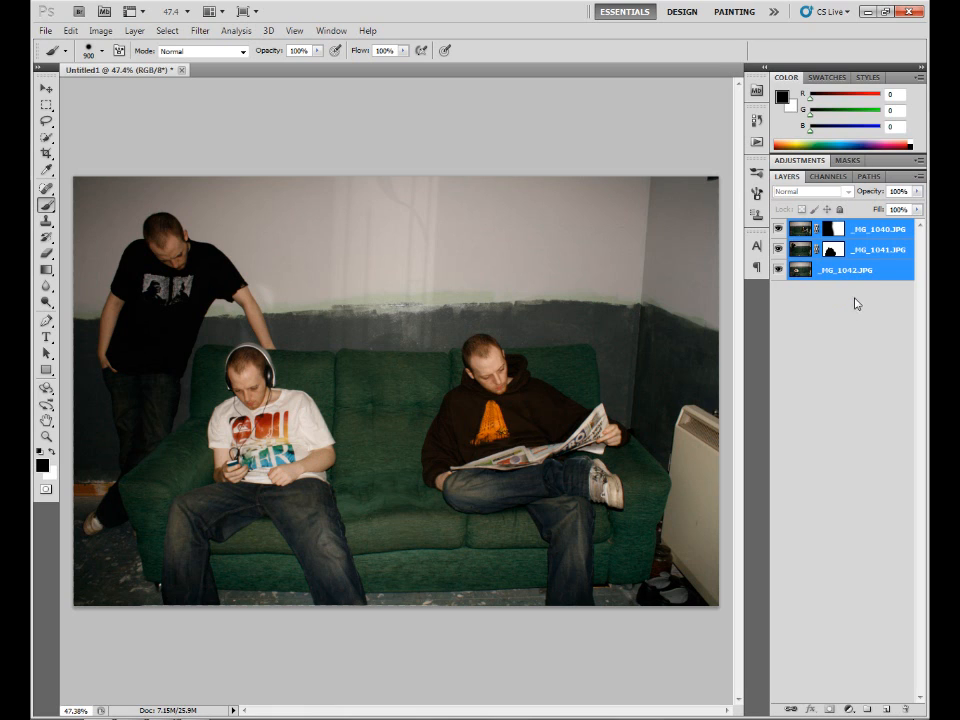
right_click(845, 270)
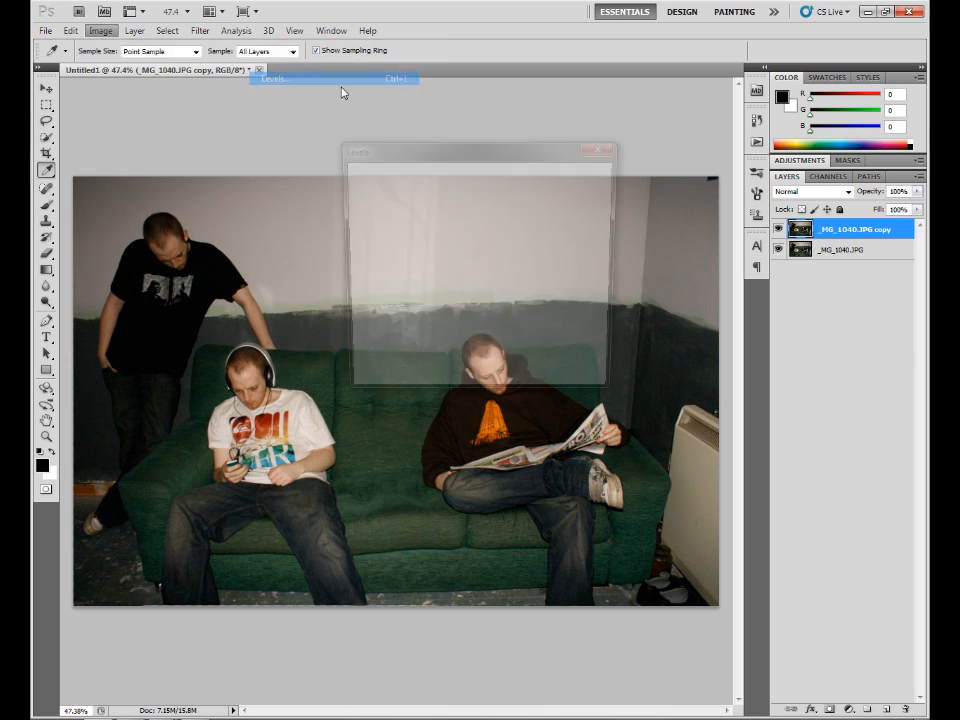
Step: Raise the Levels midtone input to about 1.20 and apply it
click(272, 78)
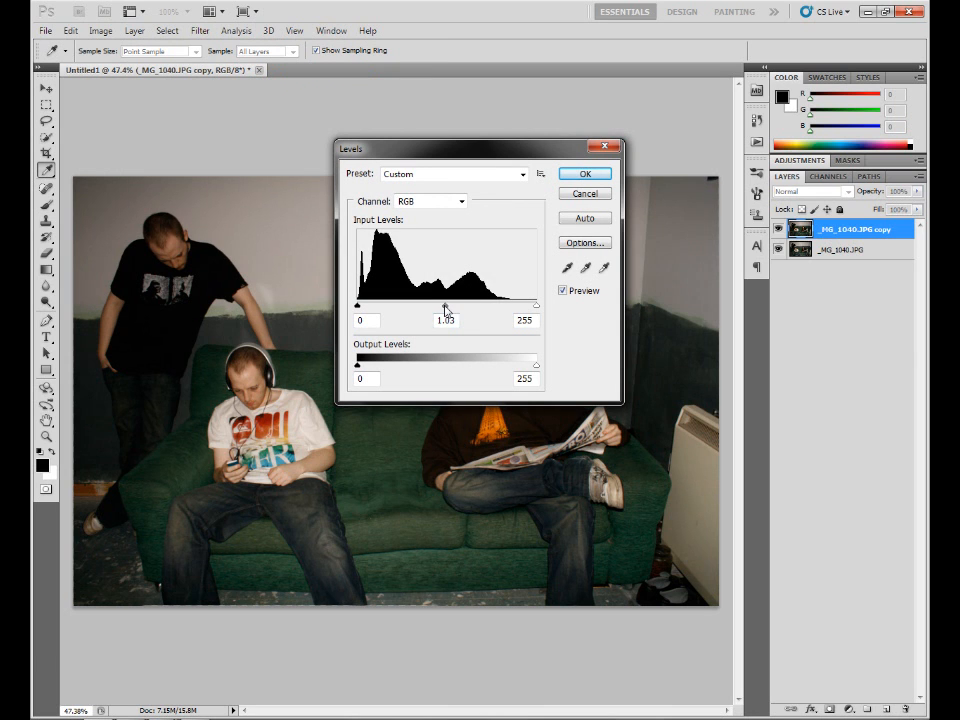
drag(446, 305, 436, 305)
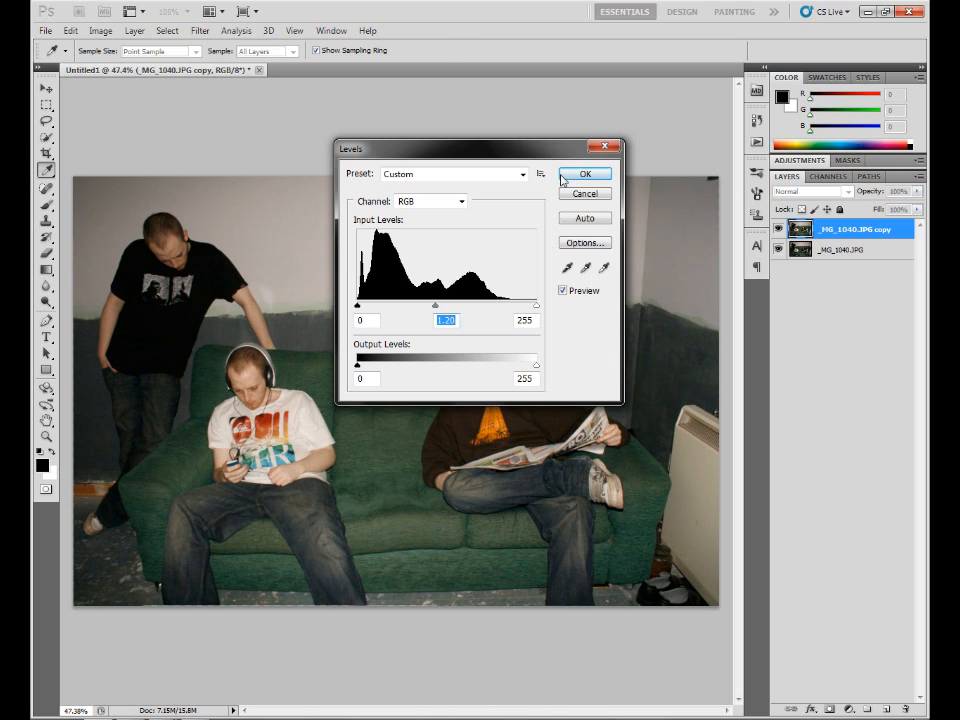
click(585, 173)
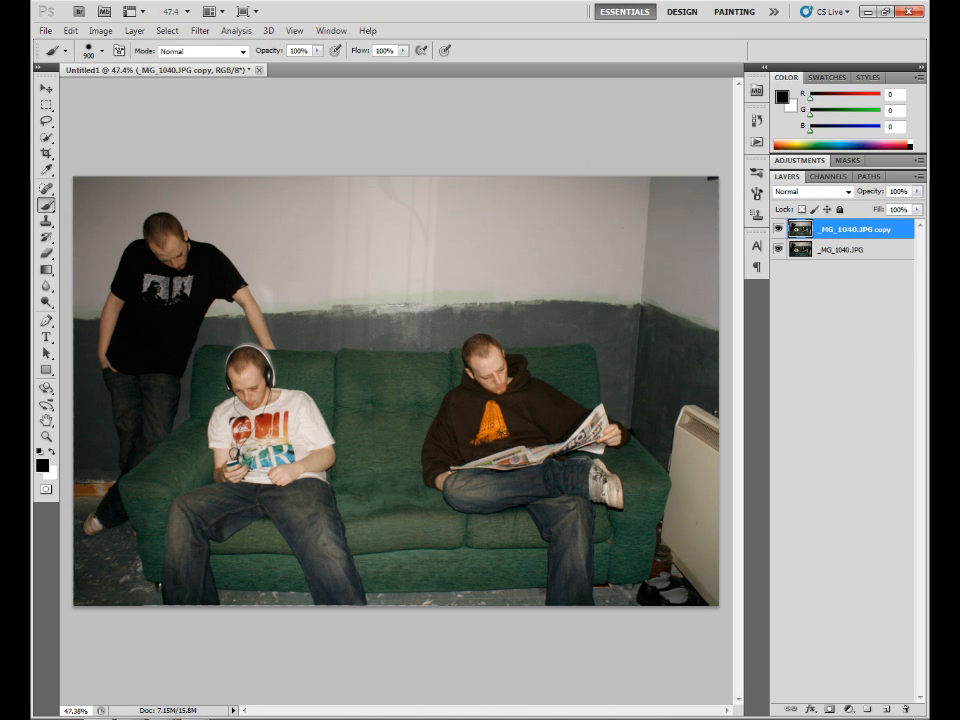
mouse_move(906, 337)
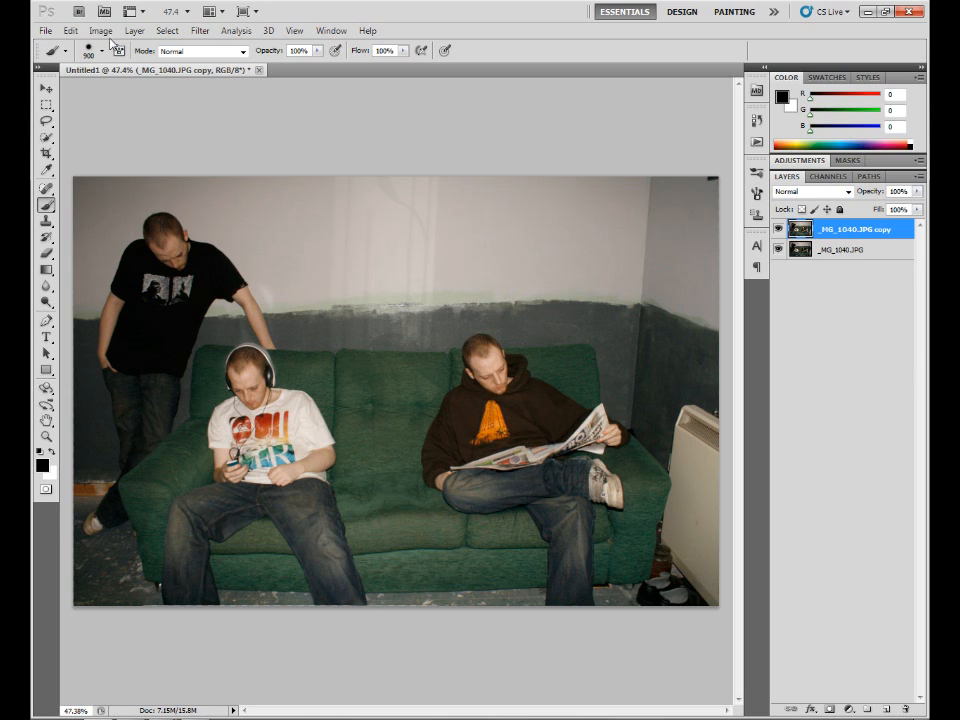
Step: Raise the upper Curves point to brighten highlights, then duplicate the layer as copy 2
click(100, 30)
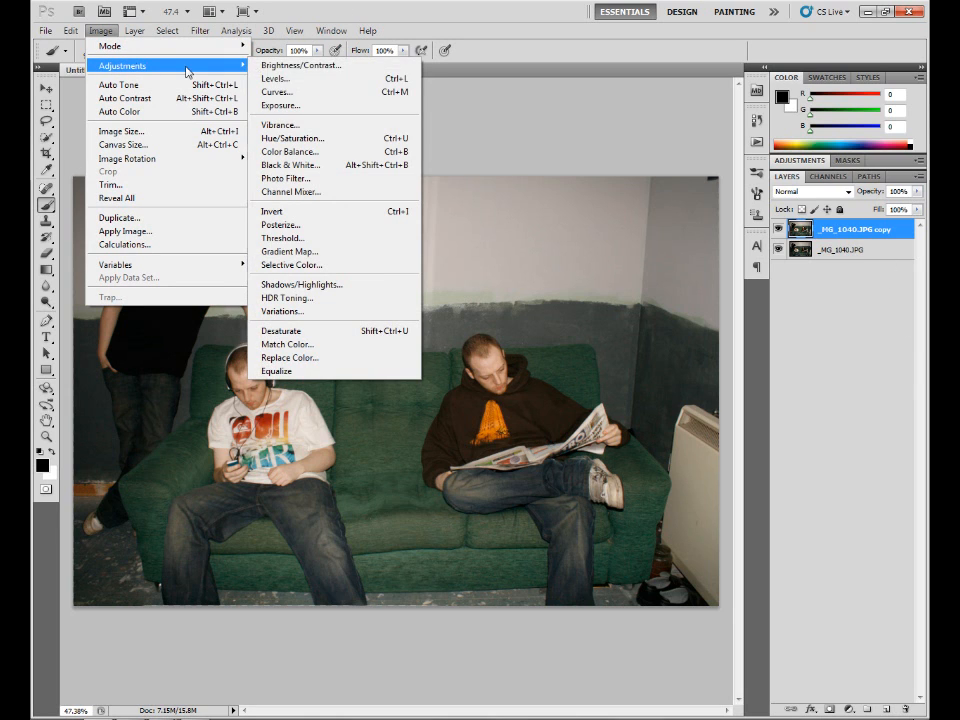
click(277, 92)
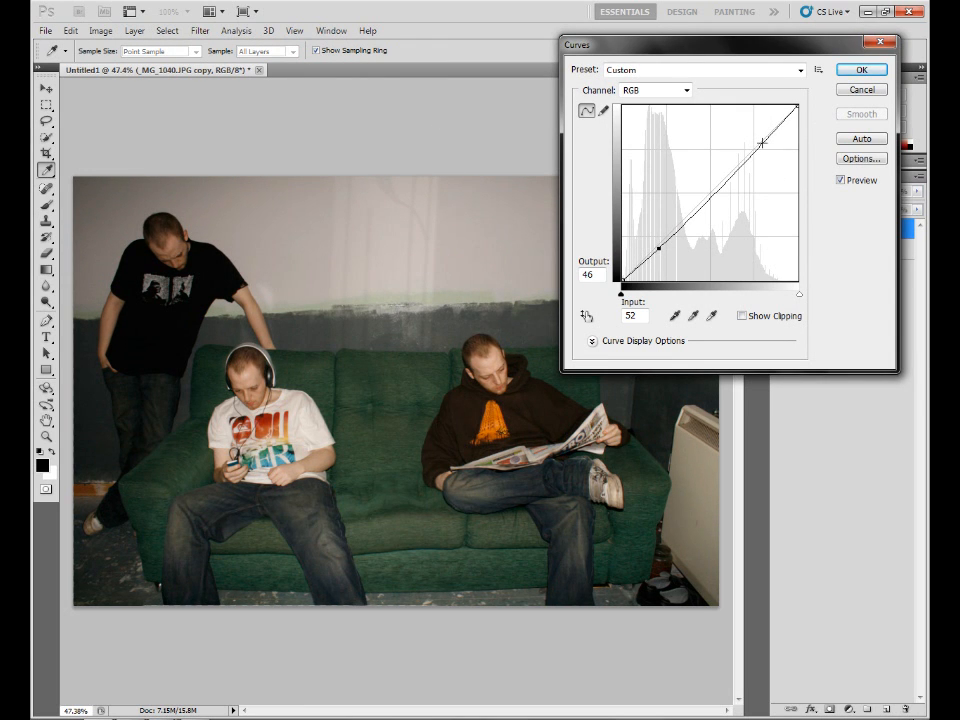
drag(658, 248, 760, 138)
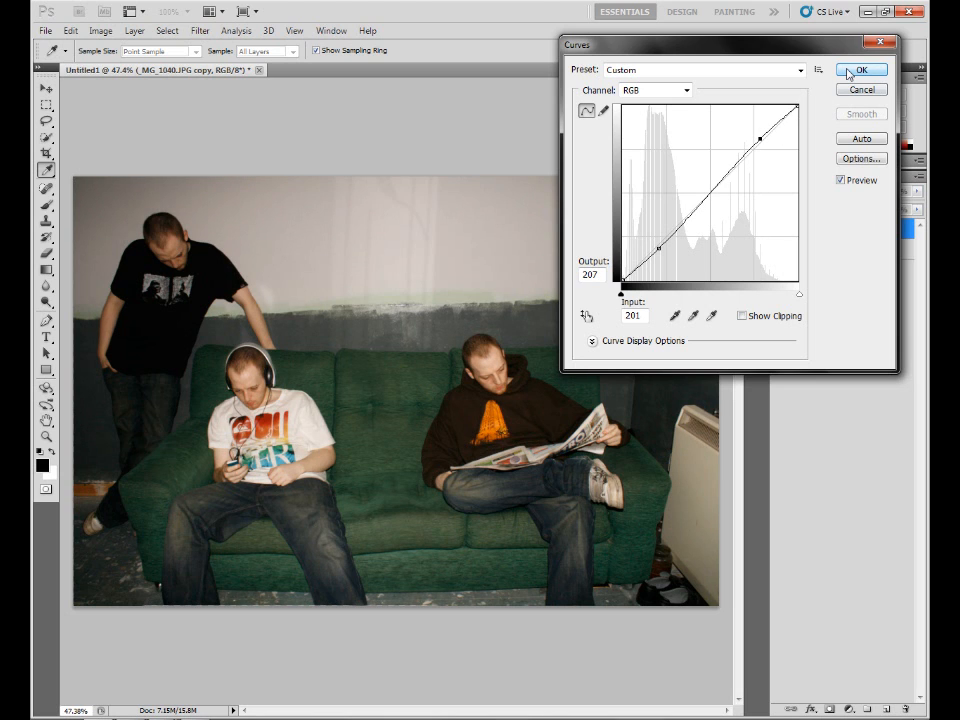
click(861, 69)
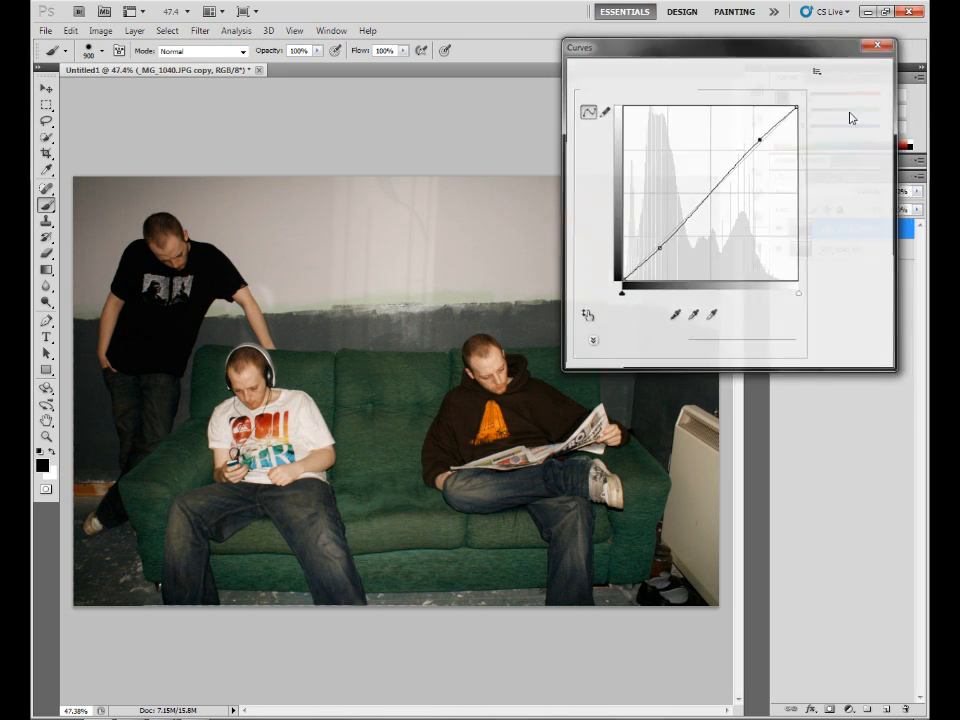
click(879, 45)
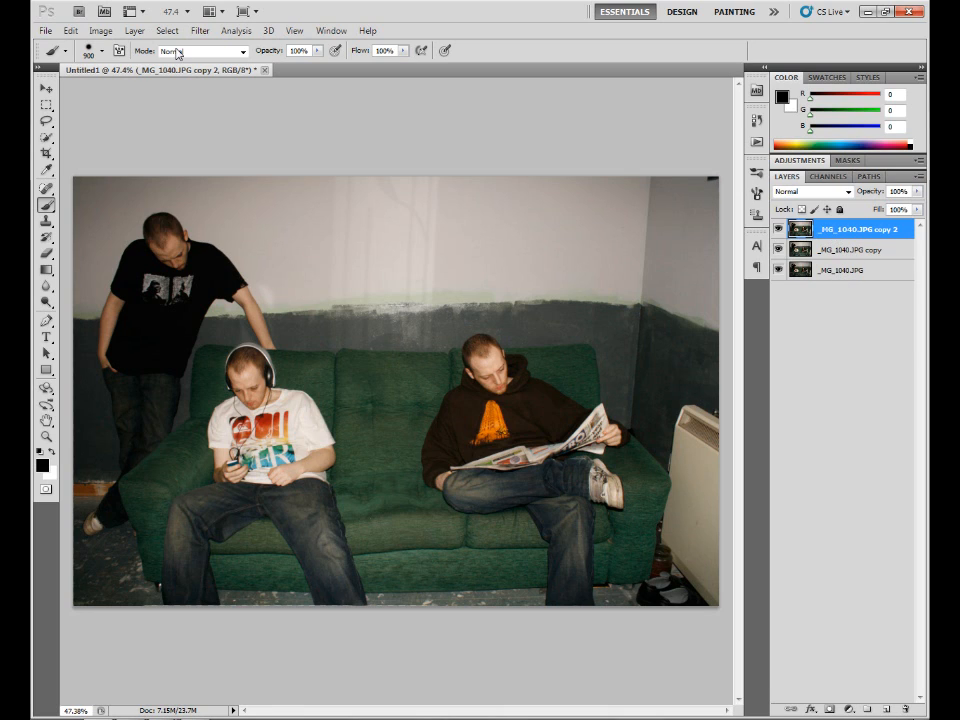
Step: Apply a High Pass filter with radius about 0.9 pixels to the _MG_1040.JPG copy 2 layer
click(199, 30)
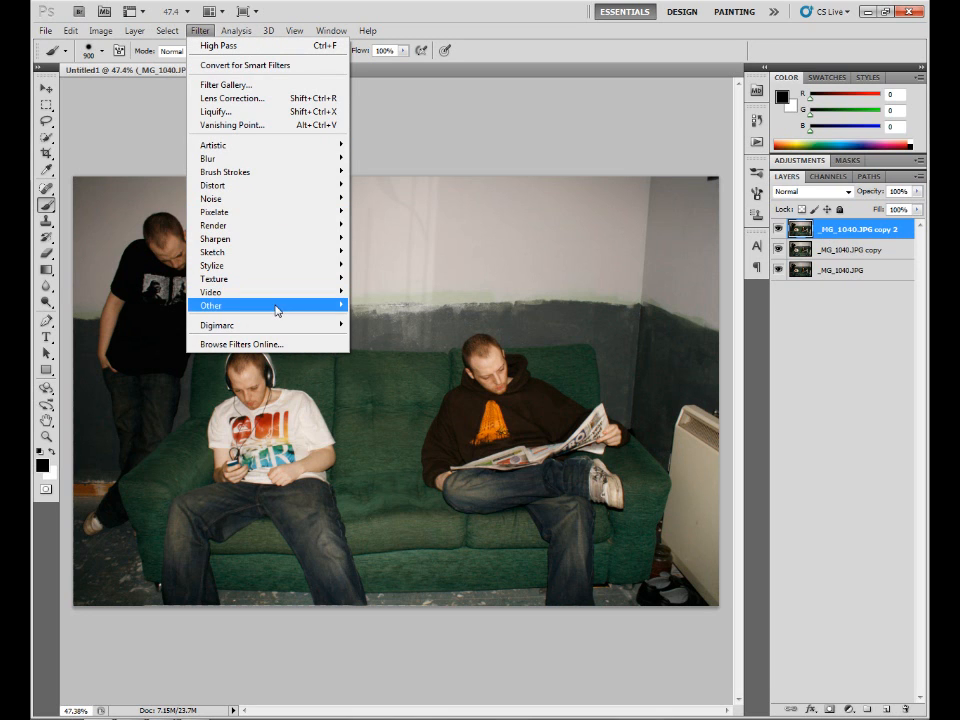
click(218, 45)
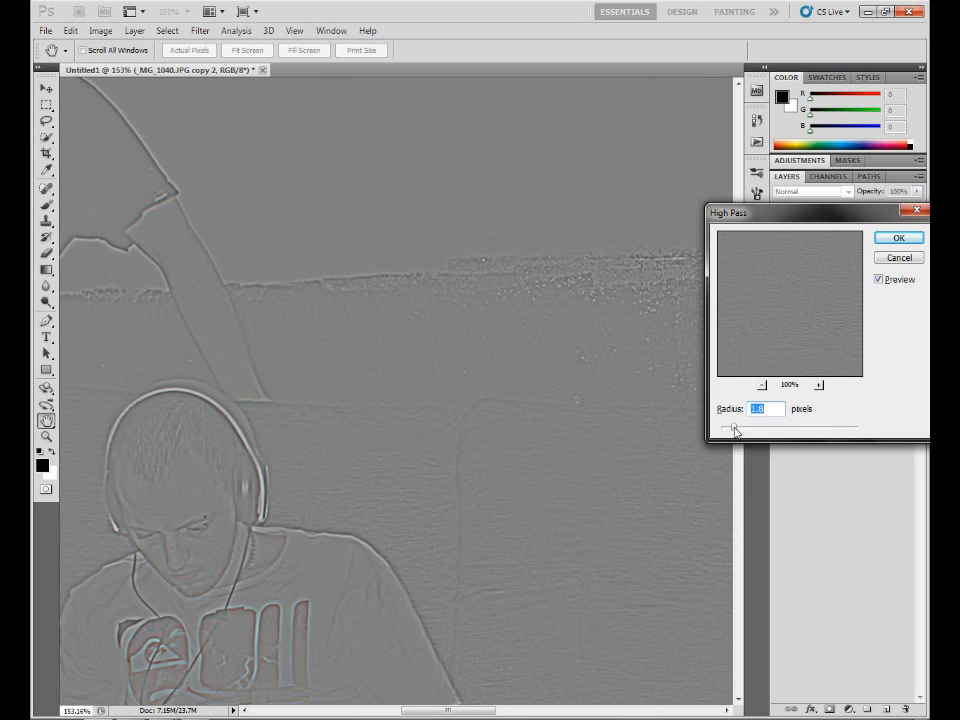
drag(762, 428, 735, 428)
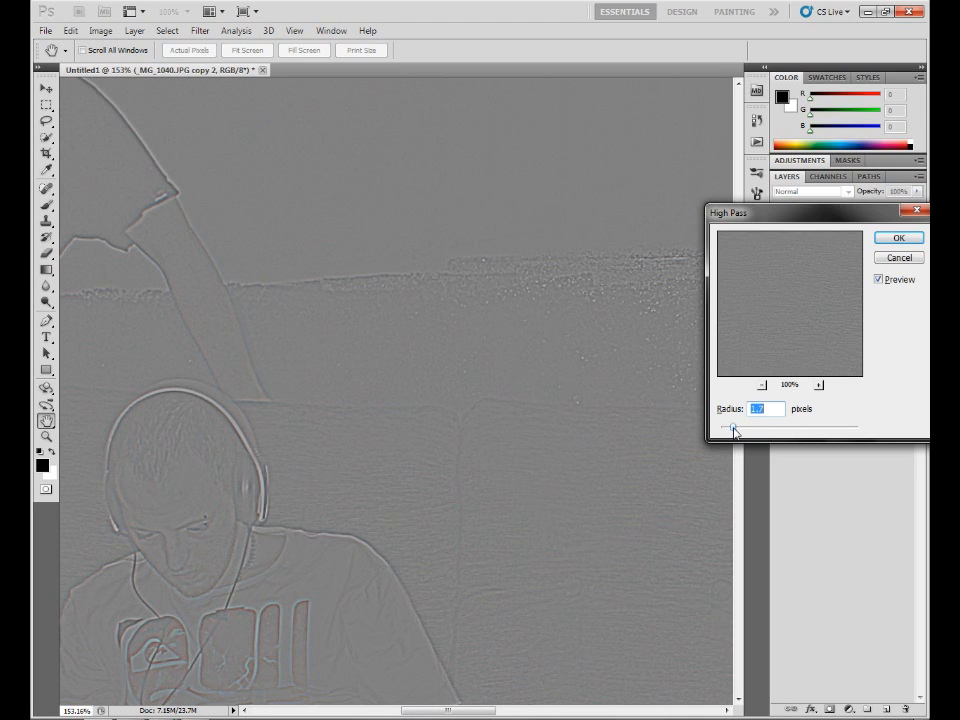
drag(765, 427, 728, 427)
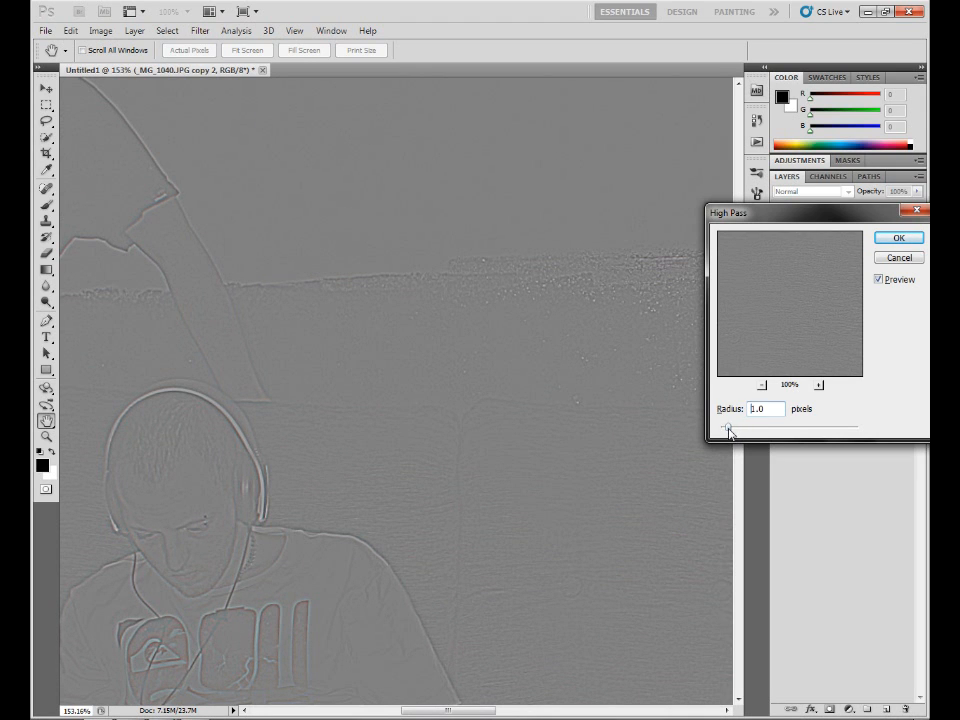
drag(738, 427, 727, 427)
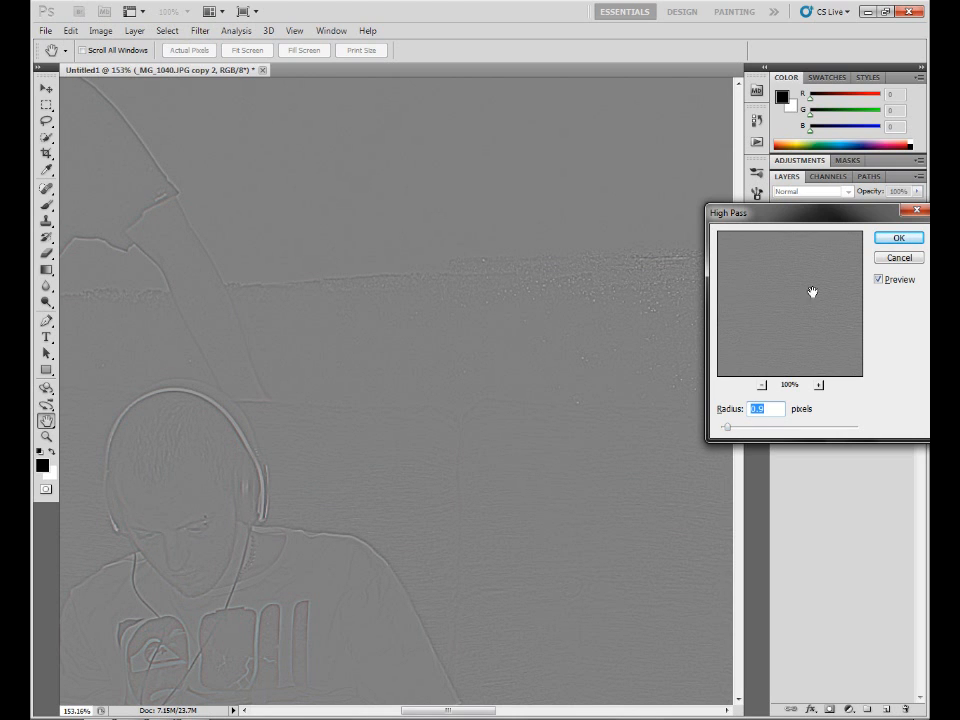
click(898, 237)
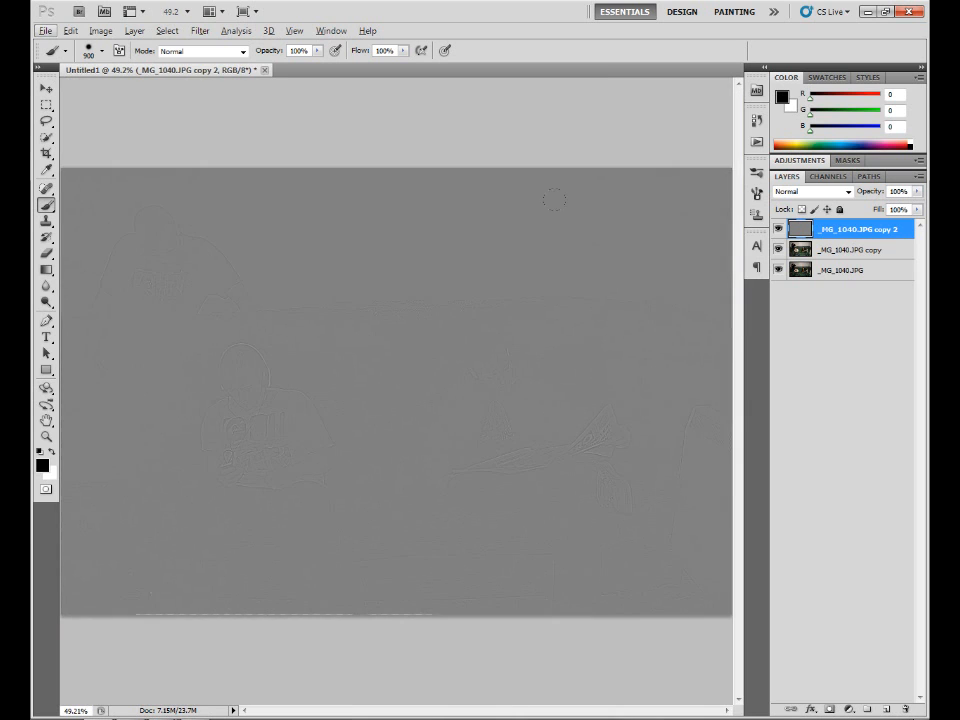
Step: Set the high-pass copy 2 layer to Overlay, then zoom on the newspaper and toggle visibility to compare
click(810, 191)
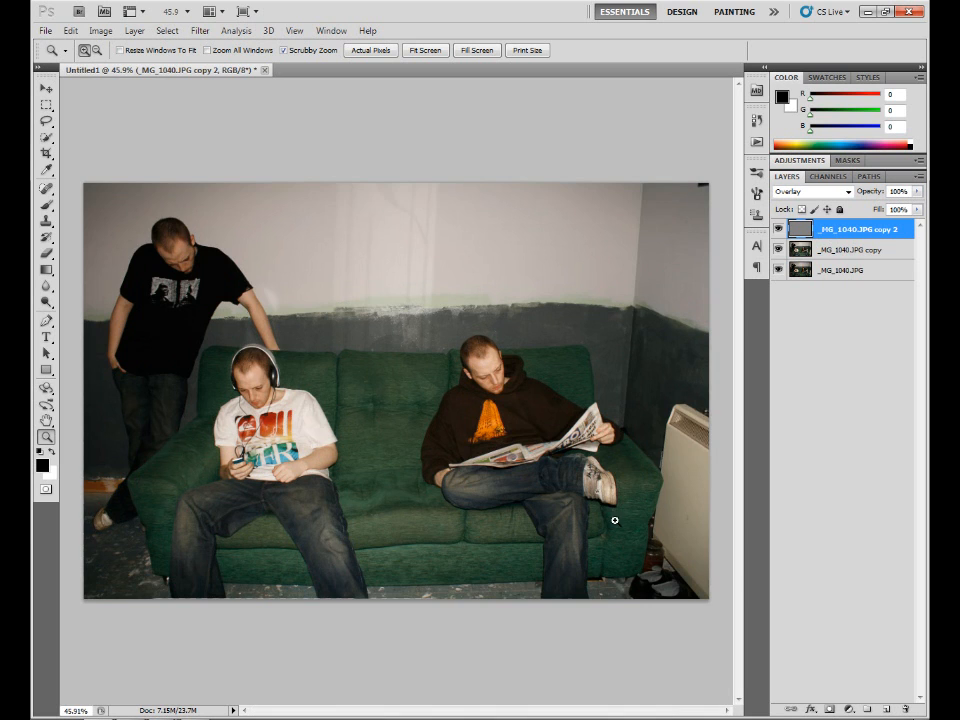
click(614, 519)
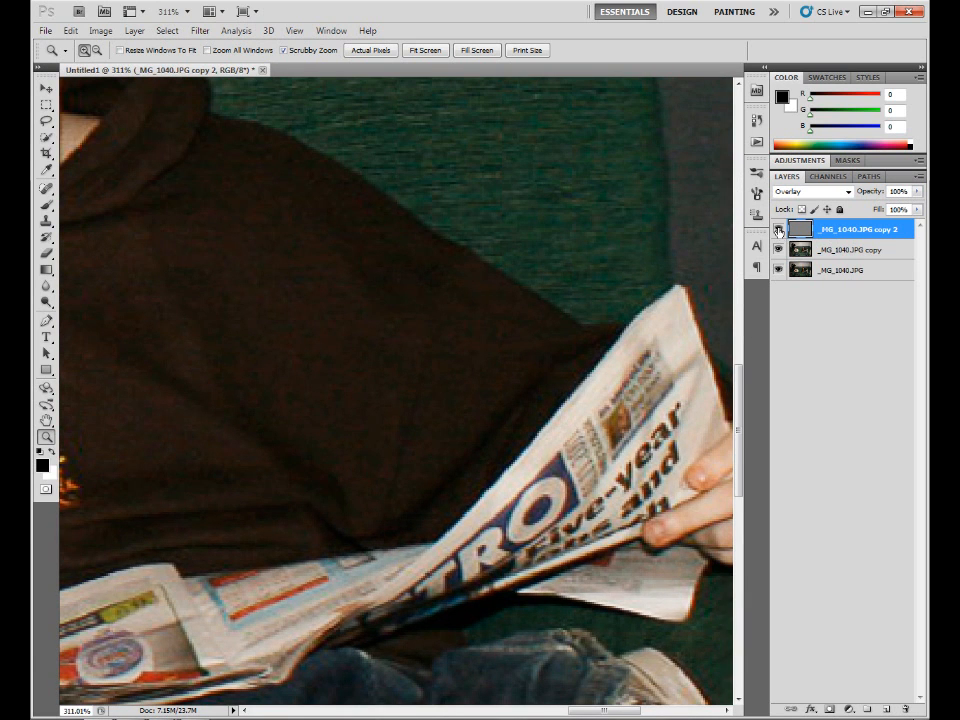
click(812, 191)
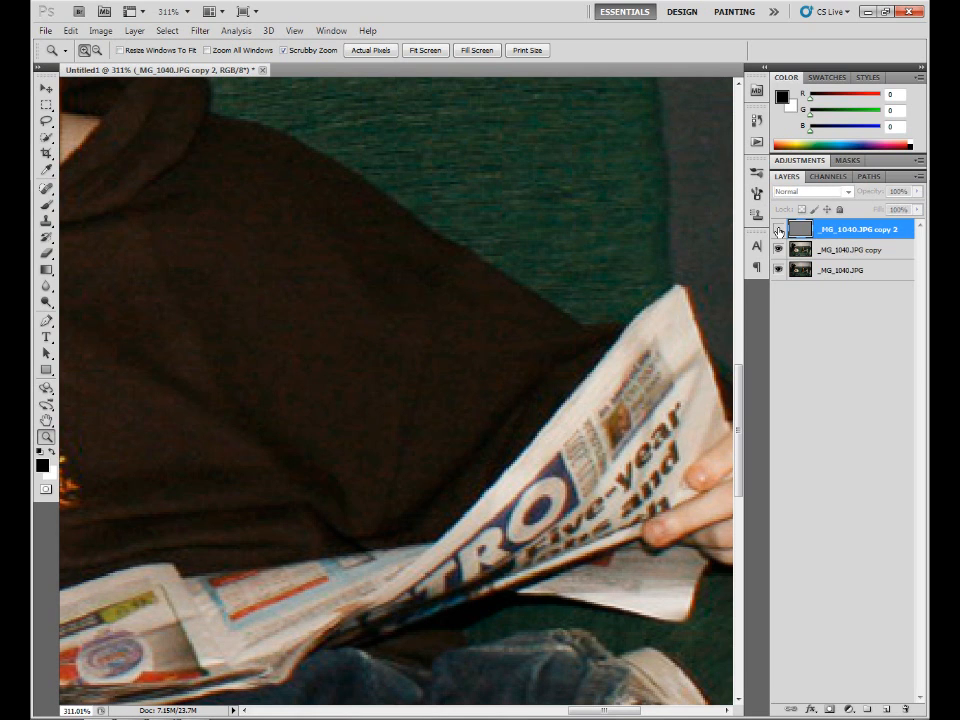
click(810, 191)
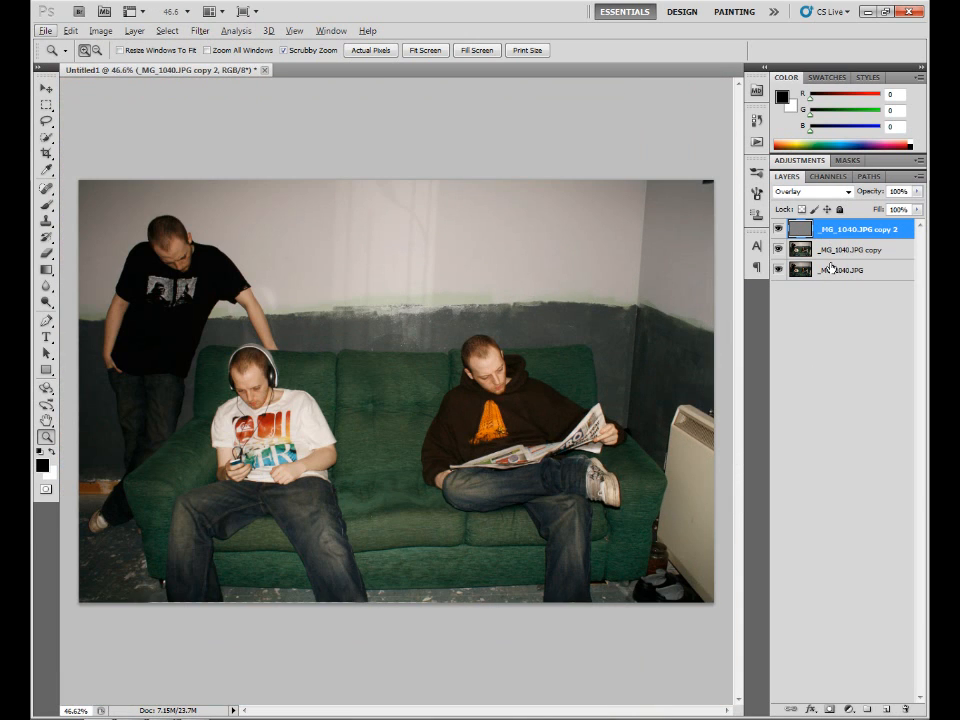
Step: Flatten the composite into the single _MG_1040.JPG copy 2 layer via the Layers panel menu
right_click(850, 249)
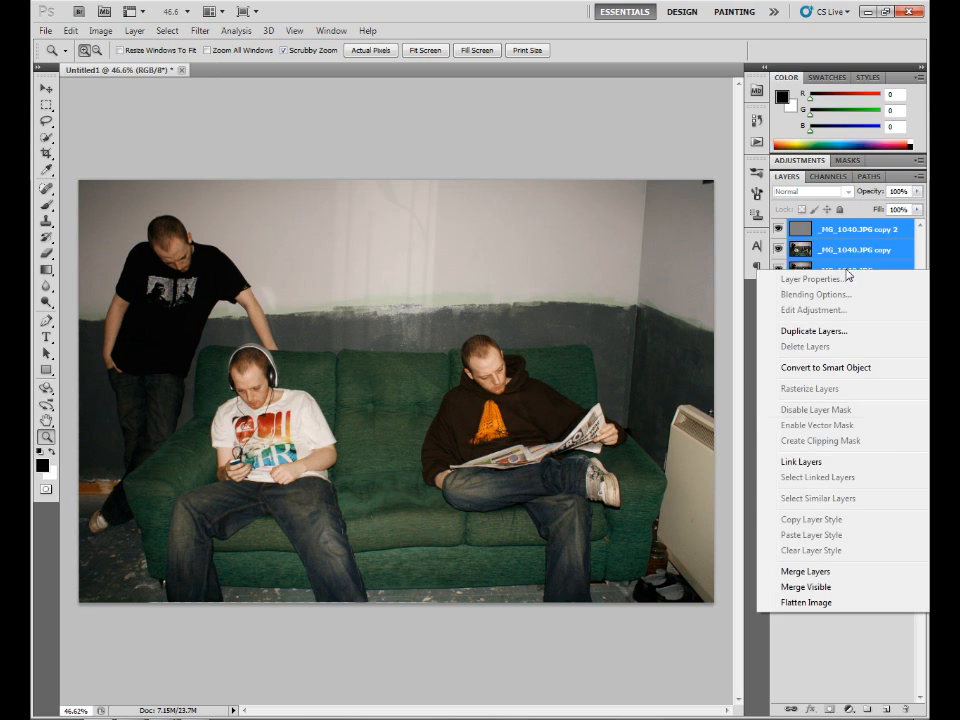
click(805, 602)
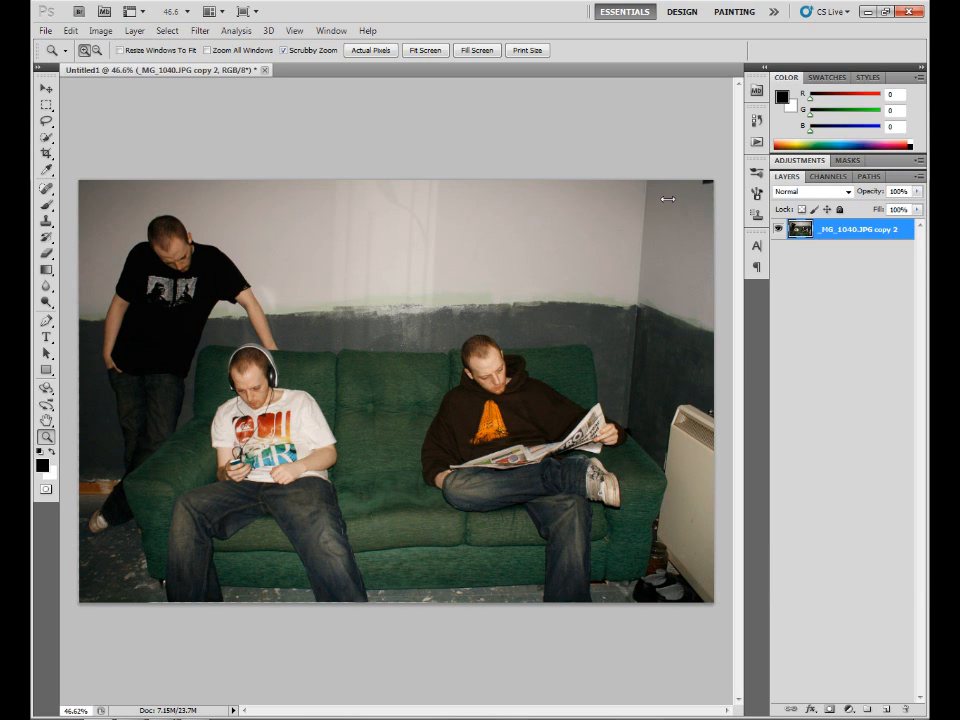